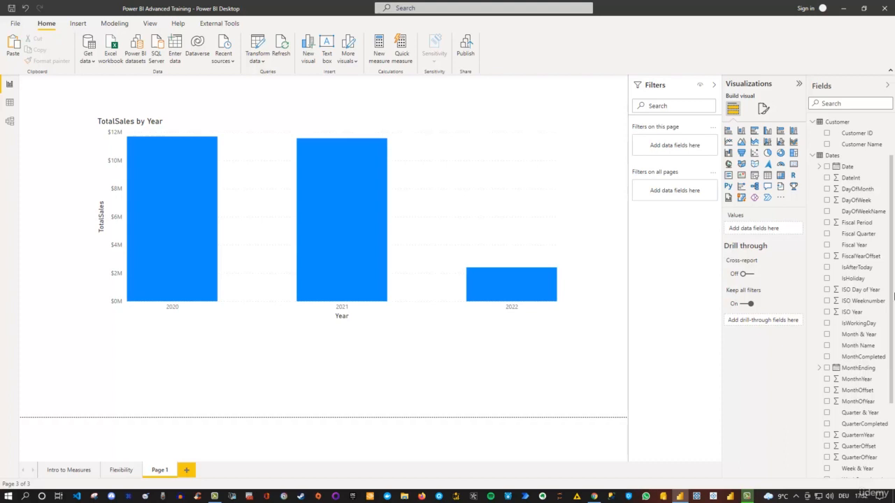
mouse_move(865, 304)
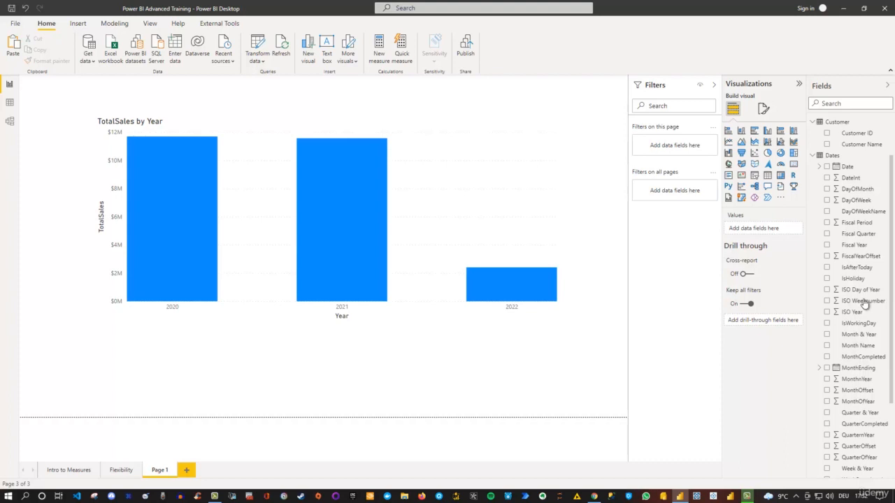
Step: Rename the TotalSales by Year chart page from Page 1 to 'Dates'
left_click(160, 470)
type("Dates")
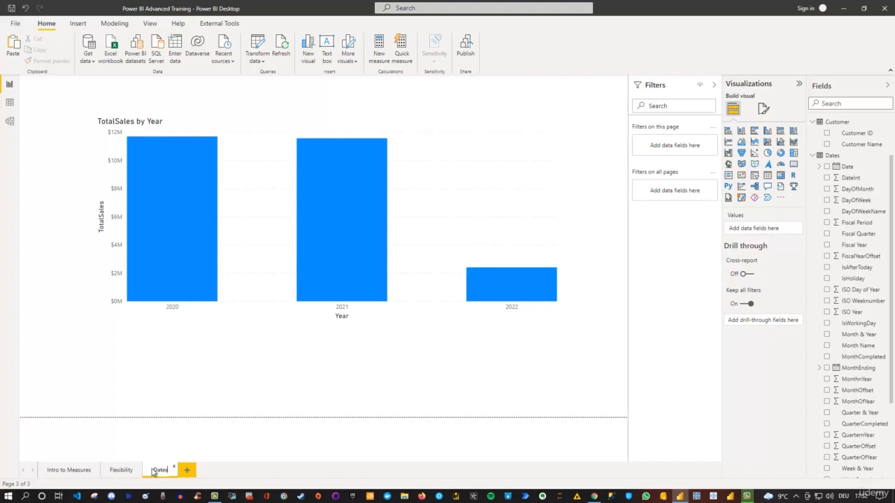
left_click(159, 470)
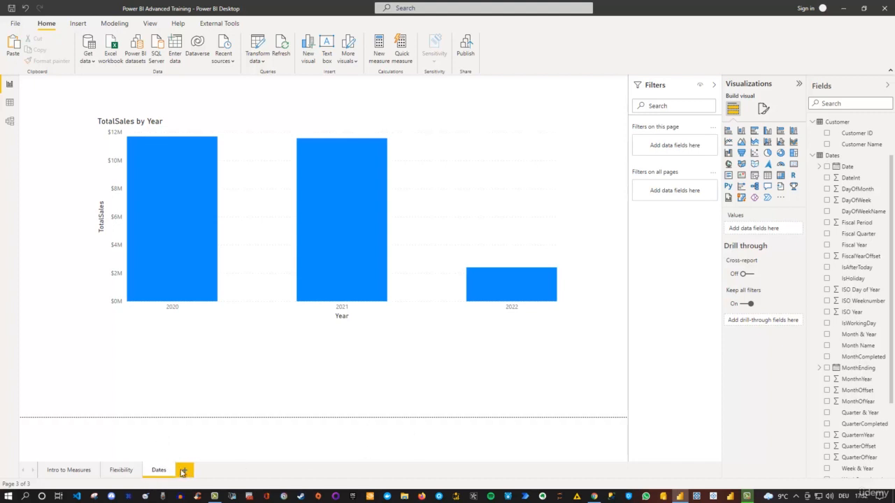
Step: Add a new blank page after Dates and collapse the Measurestbl and Customer fields
left_click(183, 470)
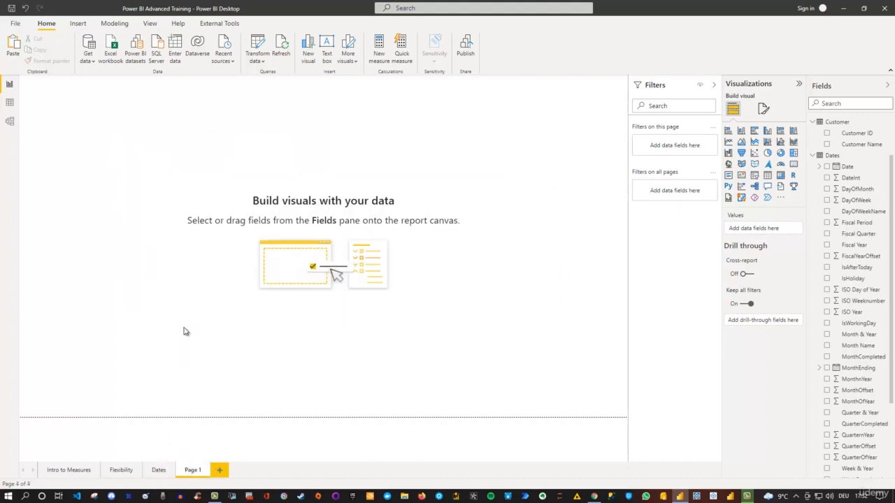
mouse_move(274, 311)
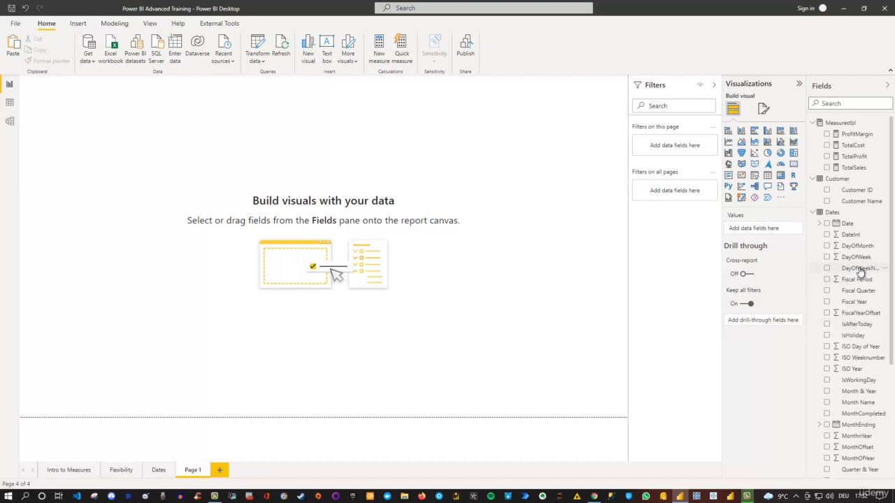
scroll("down", 3)
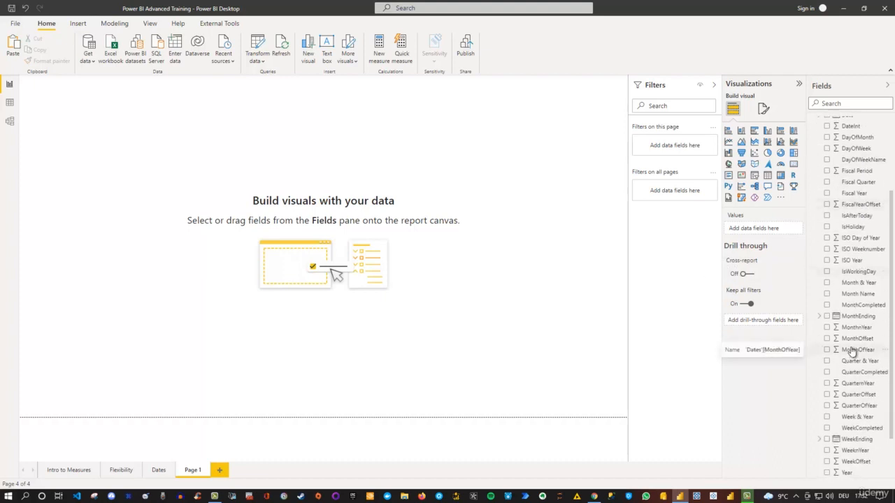
scroll("up", 3)
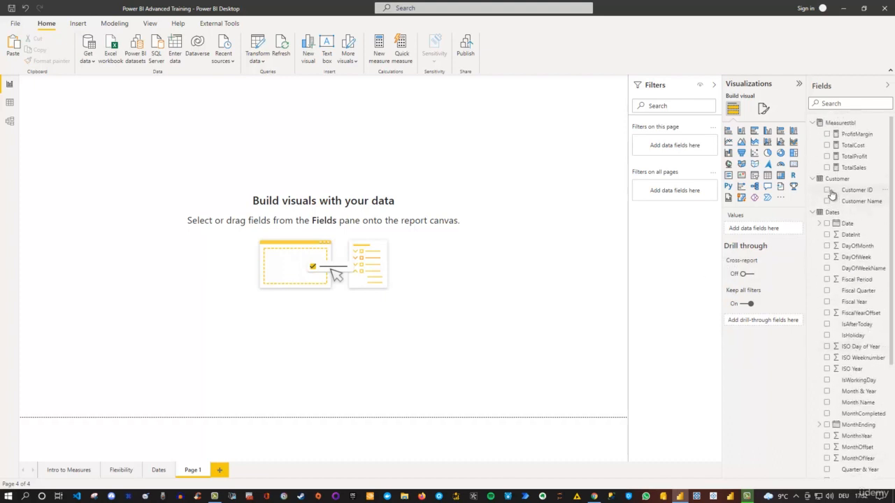
left_click(811, 123)
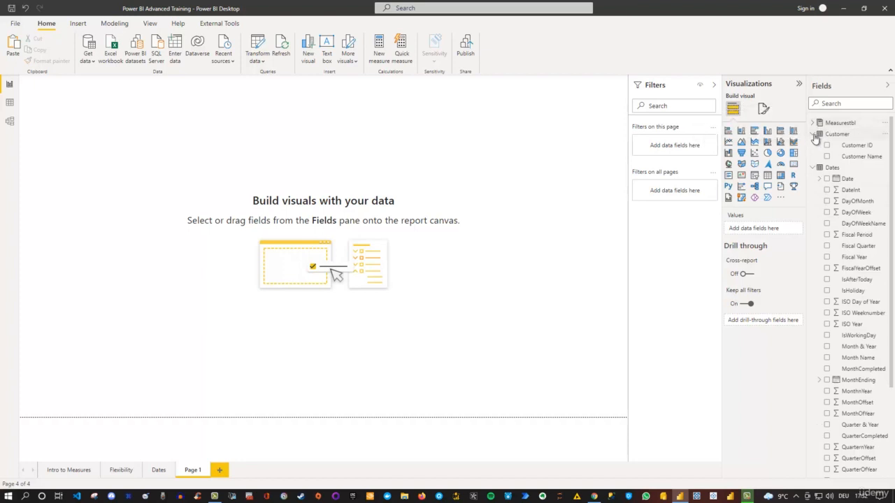
left_click(814, 134)
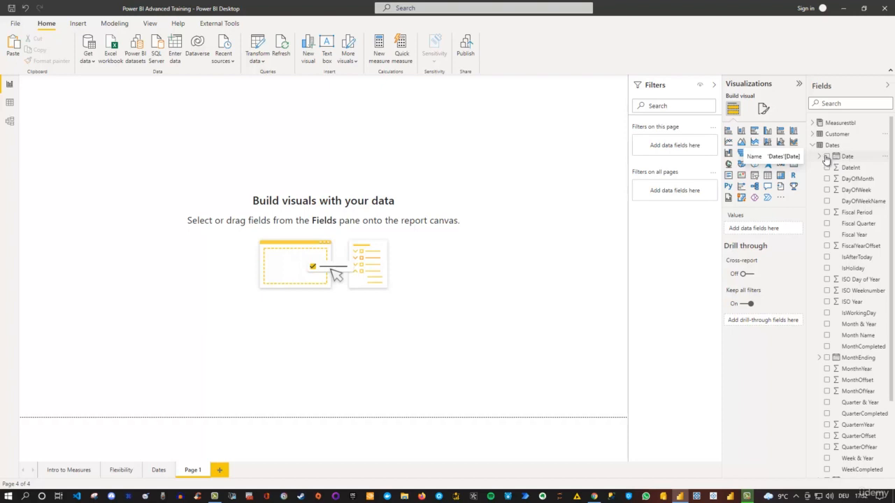
Step: Build a table from the Dates date hierarchy, removing the Quarter and Day levels
left_click(828, 156)
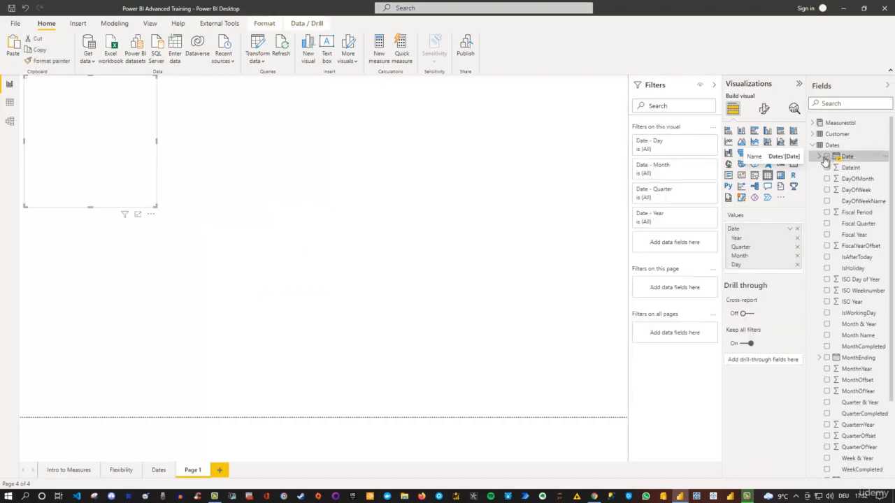
left_click(828, 155)
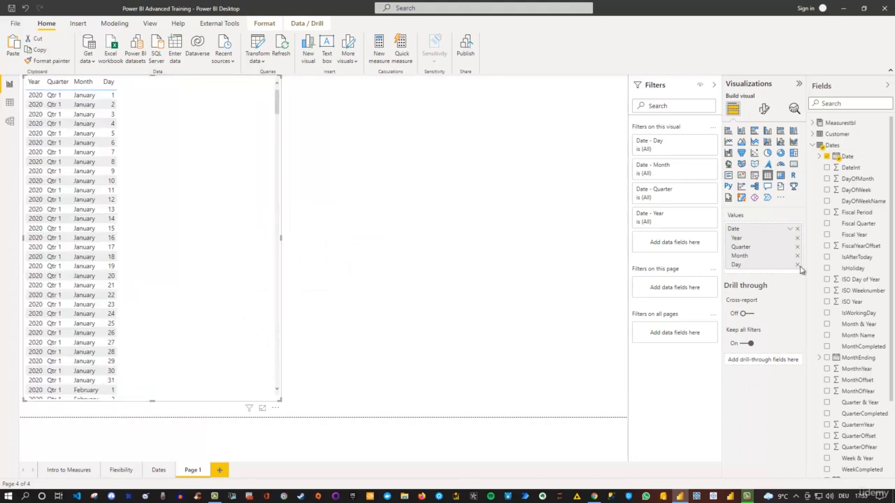
left_click(796, 264)
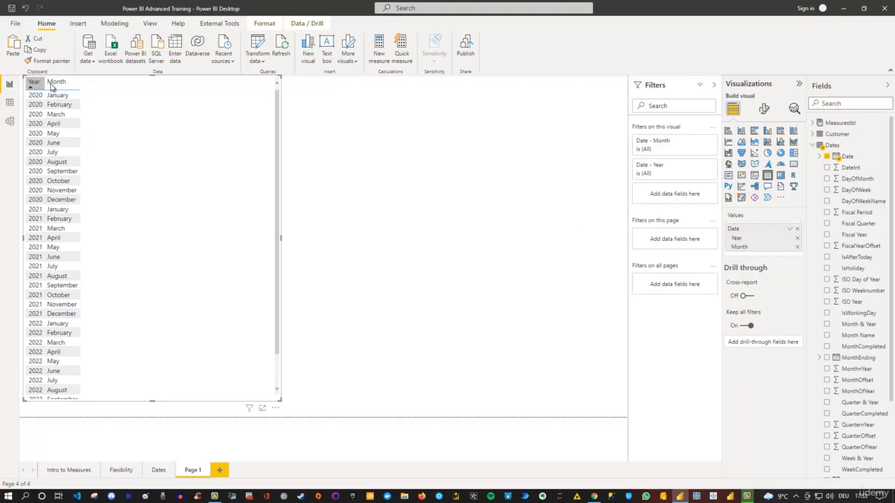
mouse_move(56, 81)
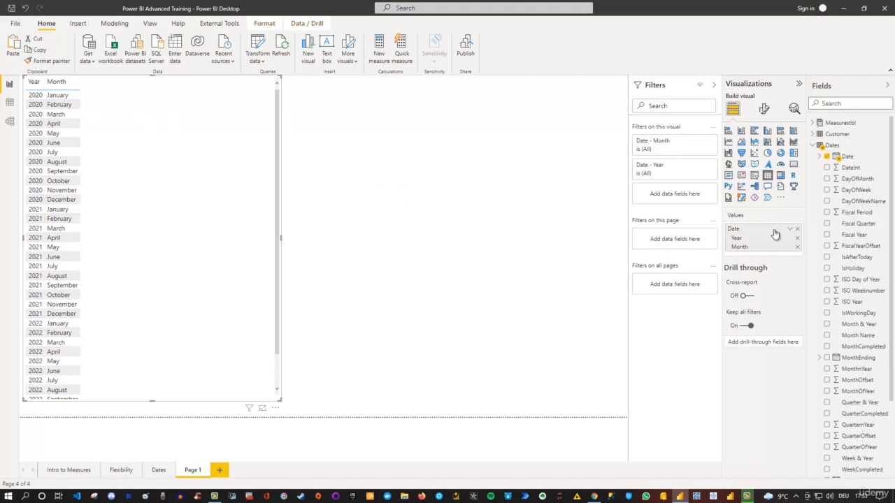
left_click(791, 229)
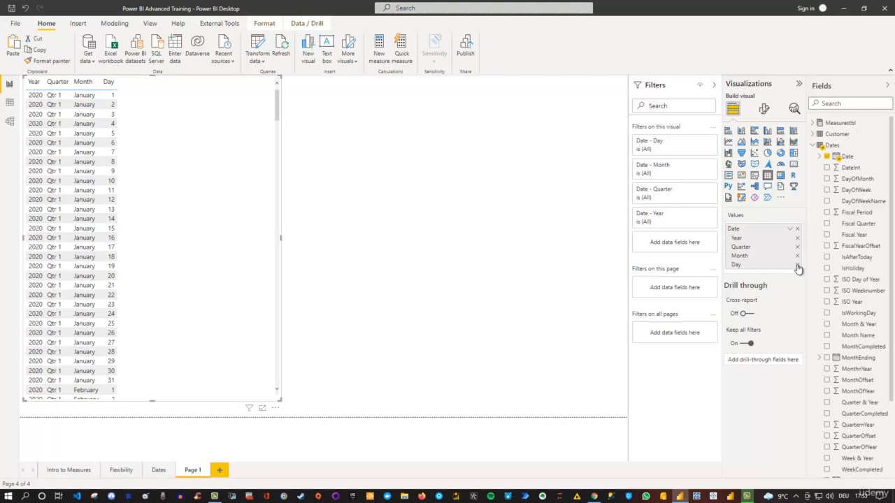
left_click(797, 264)
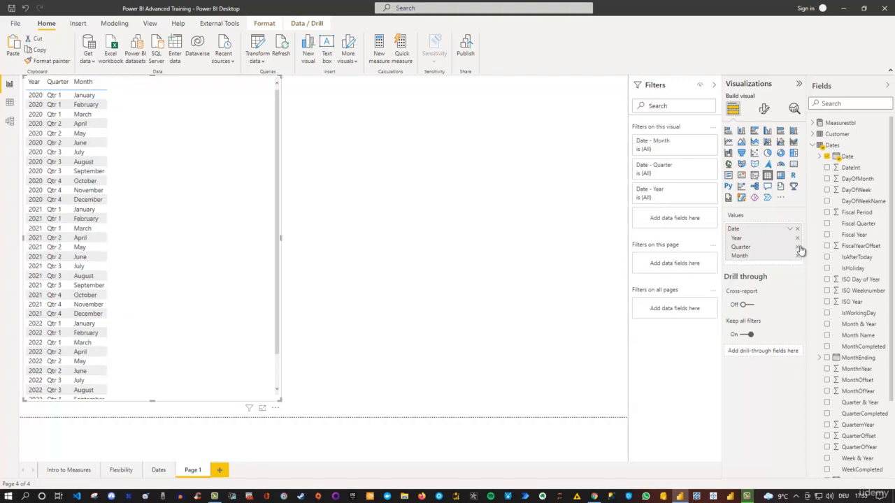
left_click(798, 247)
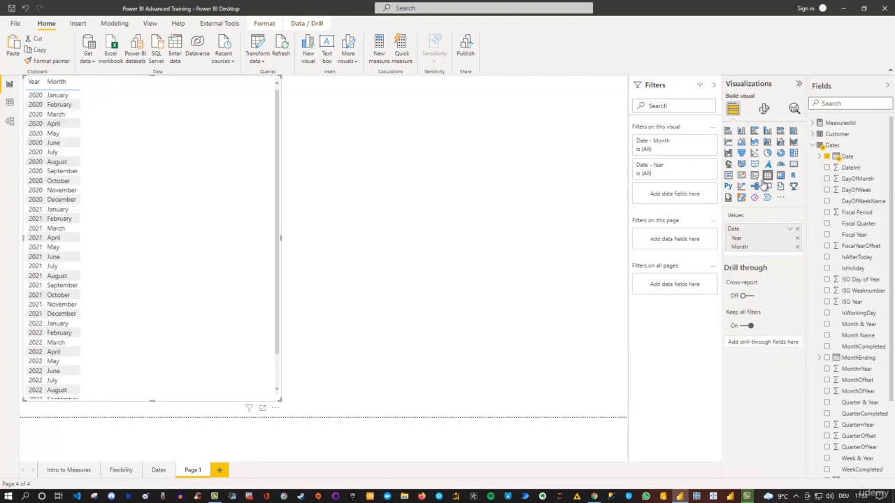
Step: Increase the table's Values font size in the Format visual settings
left_click(765, 109)
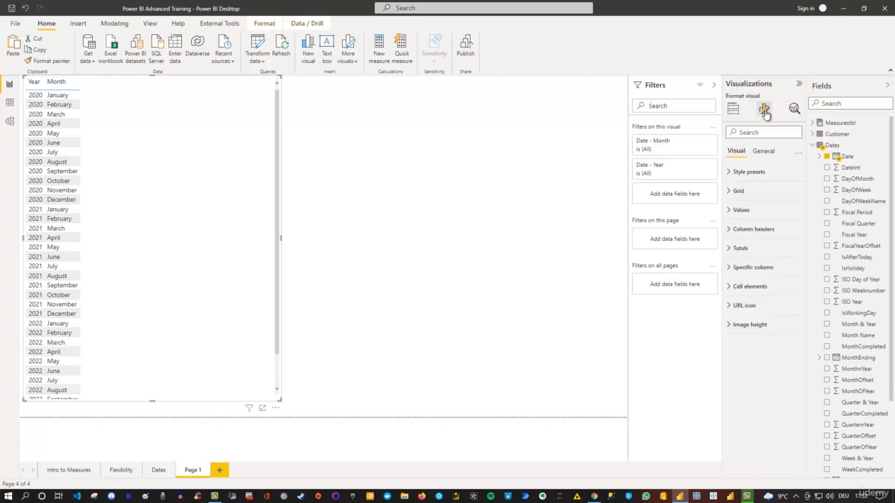
left_click(740, 210)
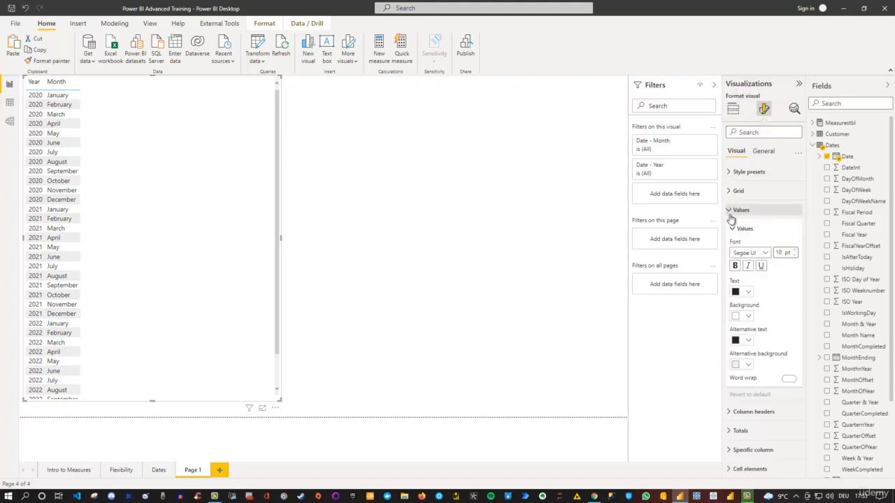
left_click(788, 378)
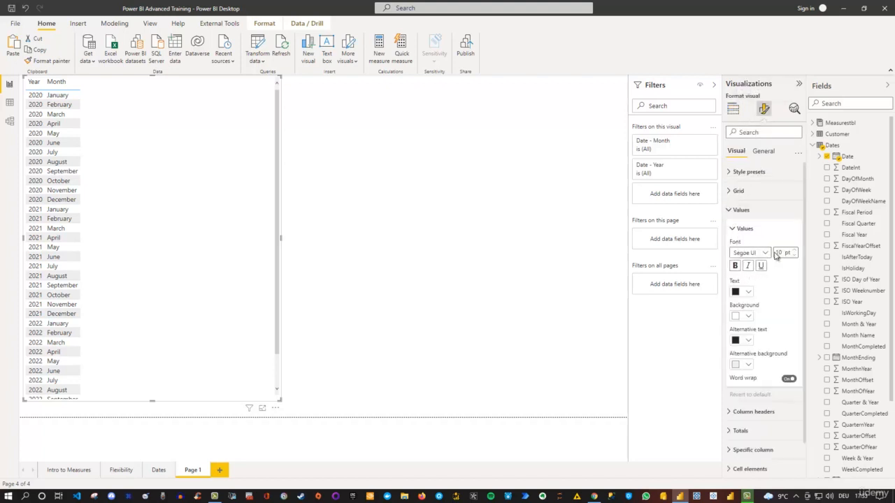
left_click(794, 250)
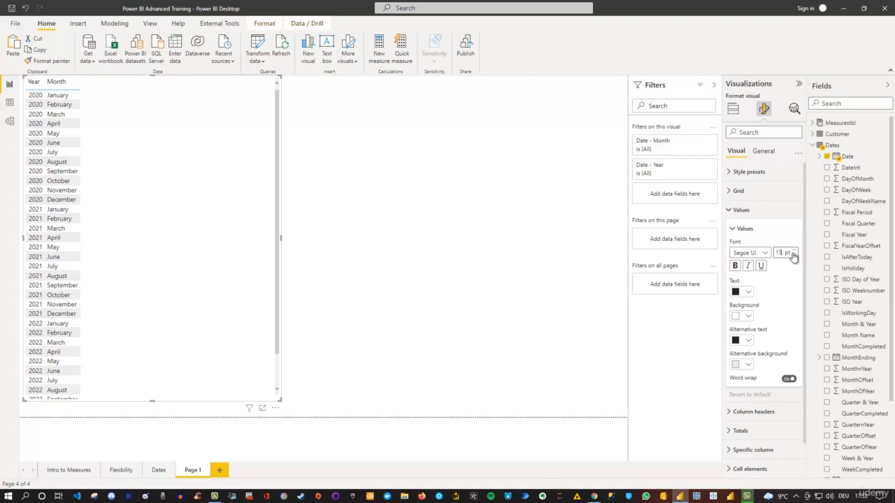
left_click(793, 249)
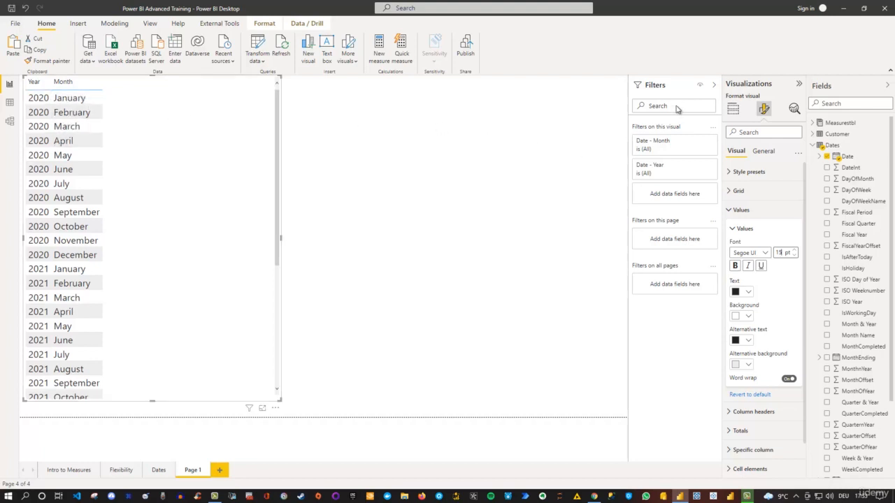
Step: Return to the Build visual wells and expand Measurestbl to list TotalSales
left_click(732, 108)
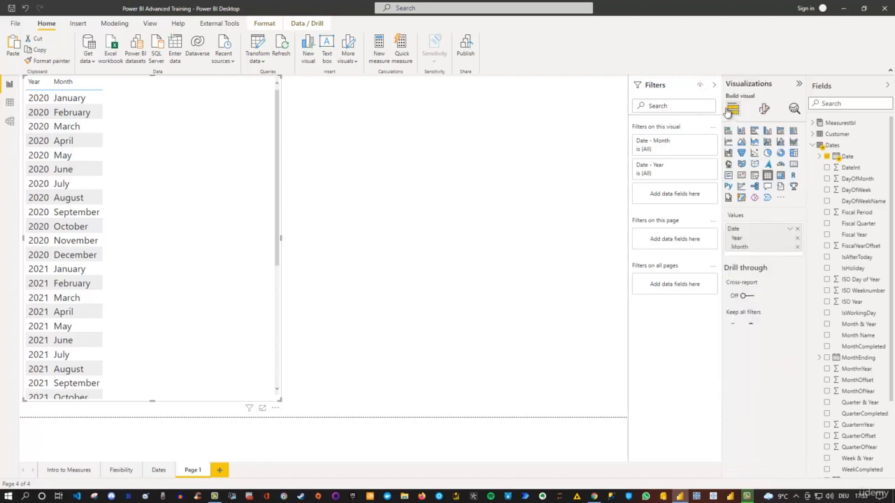
left_click(742, 326)
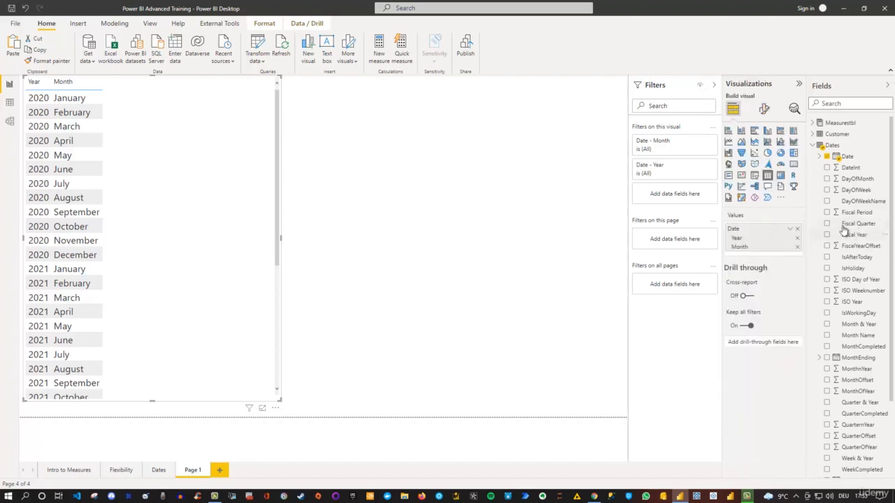
left_click(813, 123)
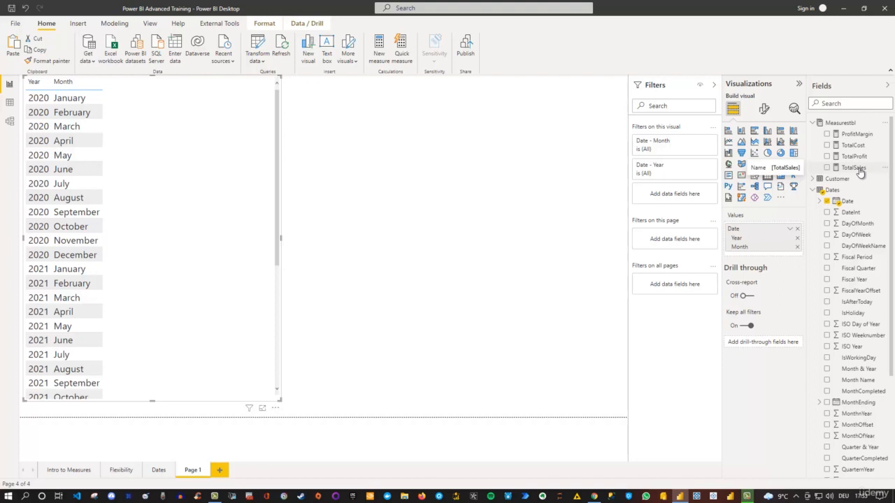
left_click_drag(854, 168, 762, 250)
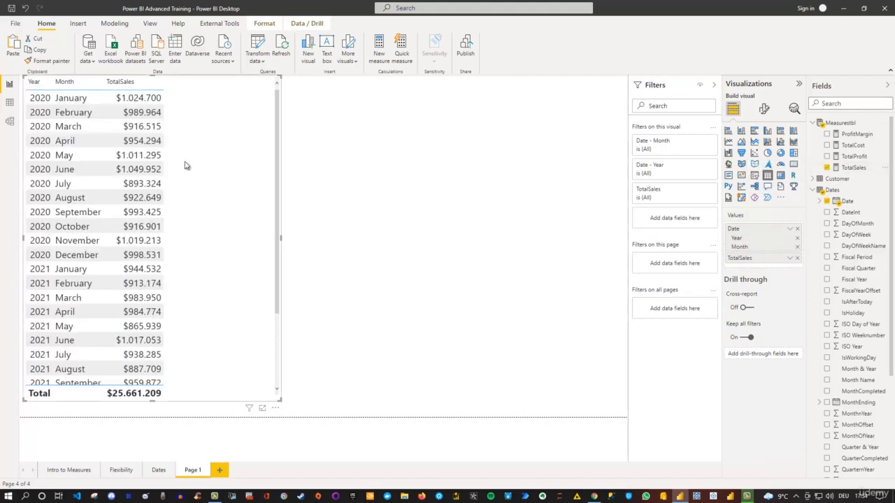
mouse_move(146, 98)
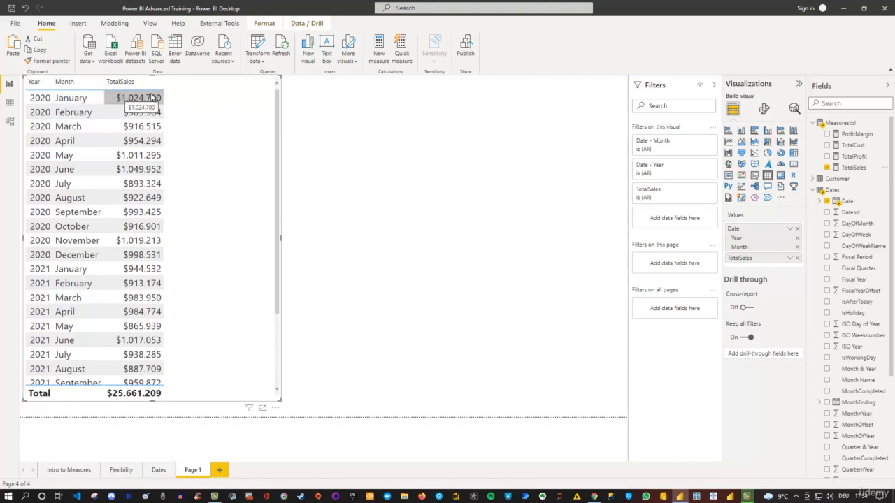
mouse_move(223, 103)
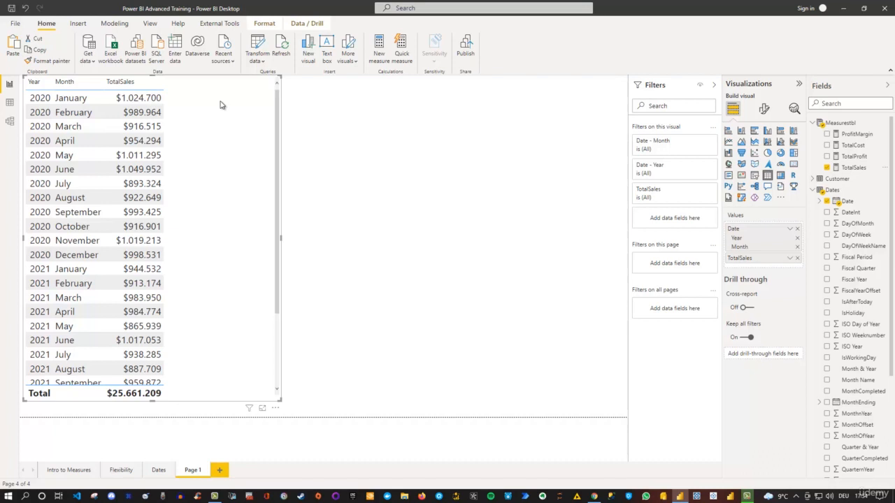
mouse_move(205, 105)
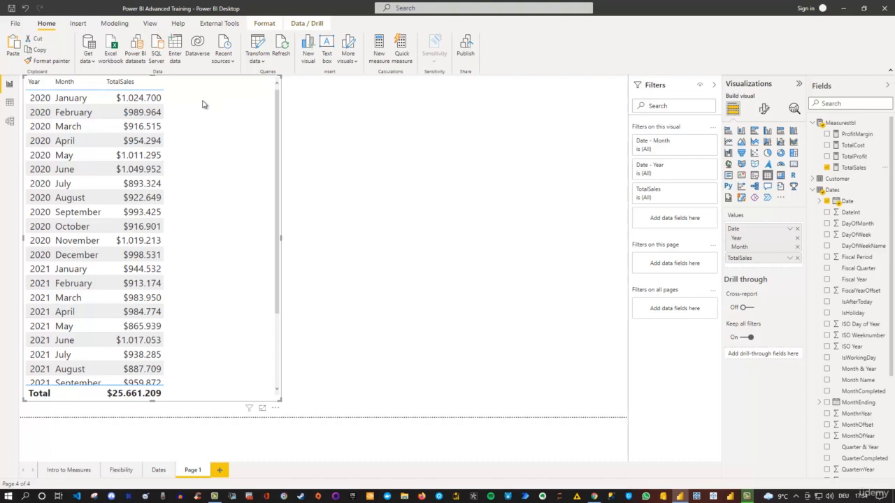
left_click(138, 98)
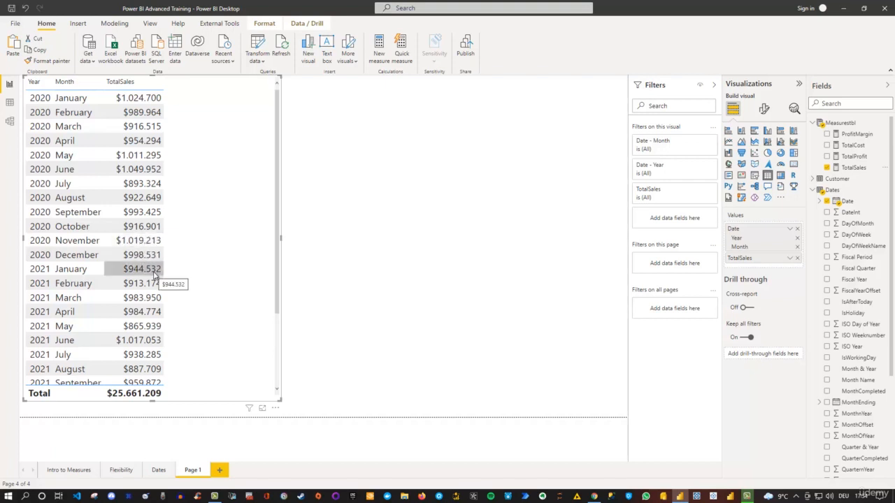
mouse_move(200, 272)
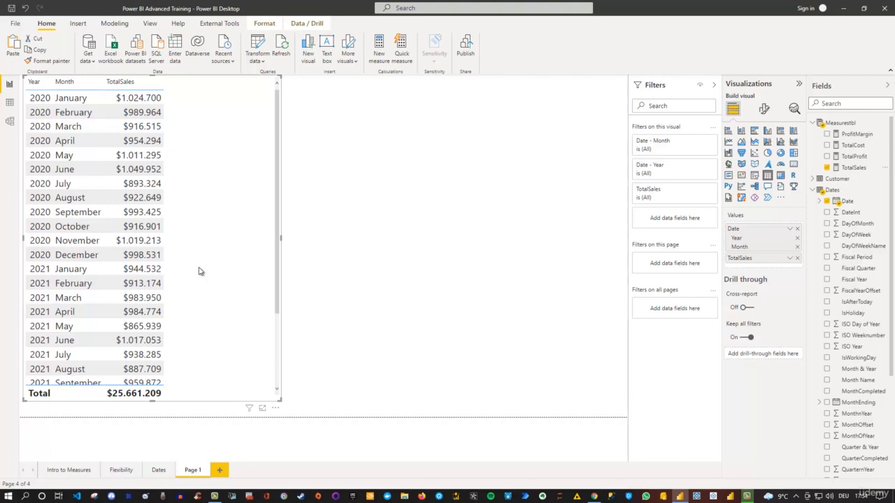
mouse_move(512, 170)
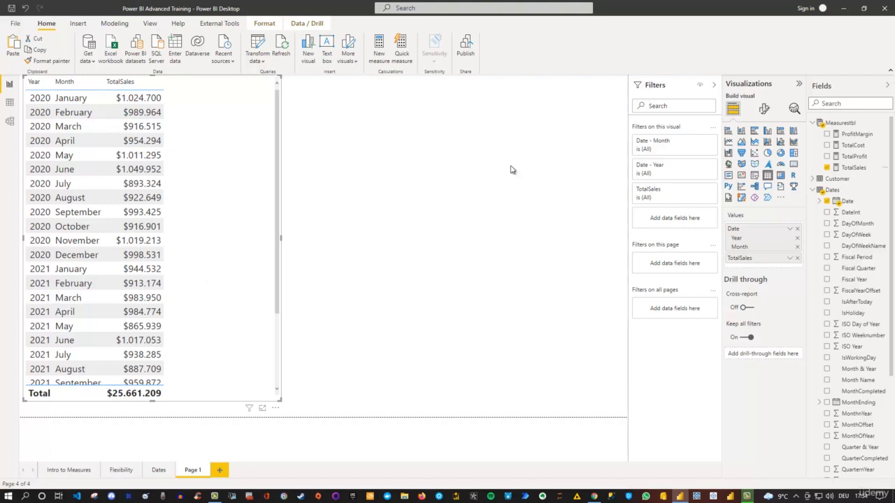
Step: Create a new measure in Measurestbl and start its formula as 'TotalSalesLY = C'
right_click(840, 123)
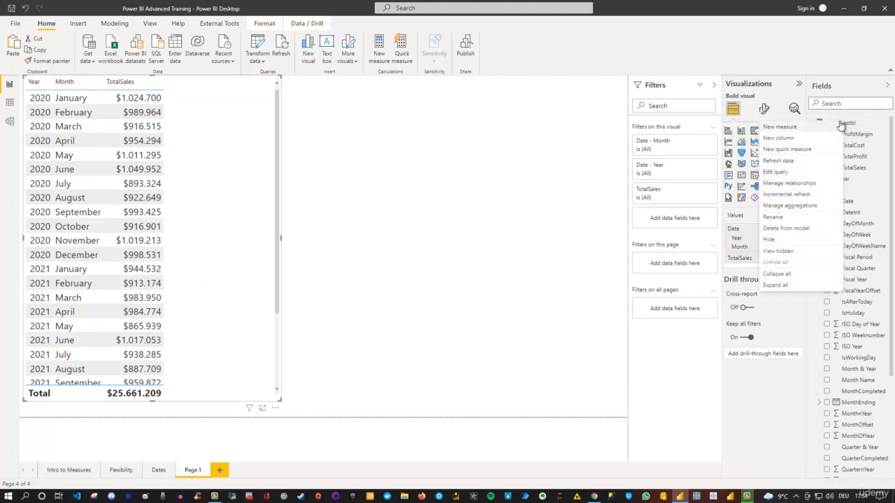
left_click(526, 120)
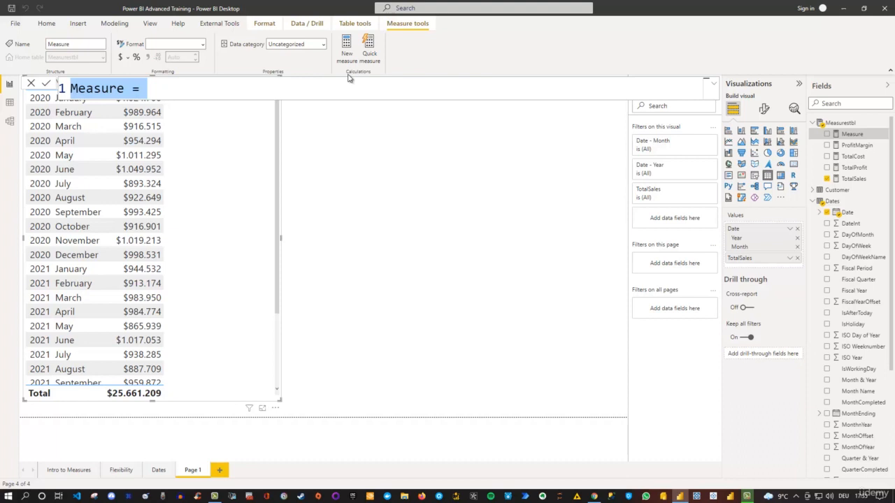
type("TotalSalesL")
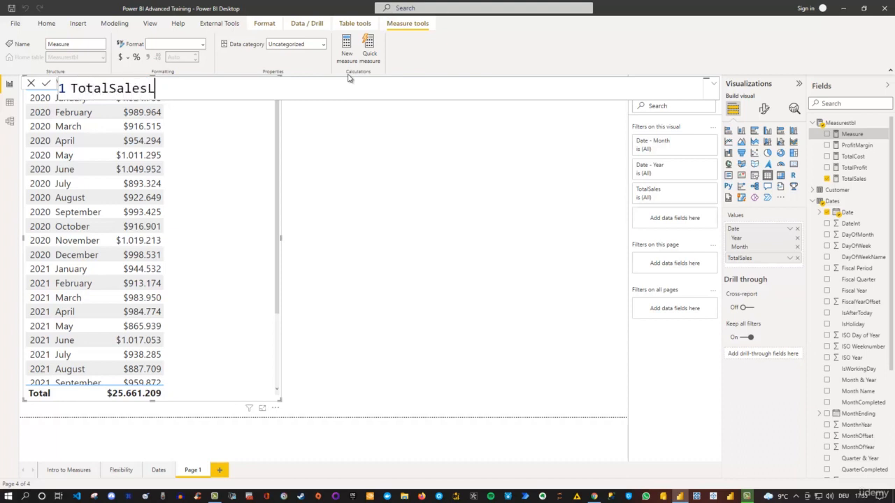
type("Y")
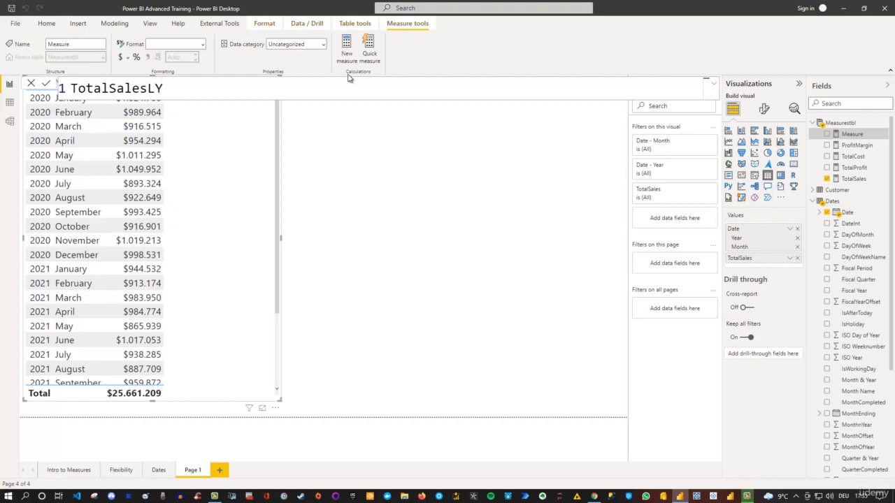
type("=")
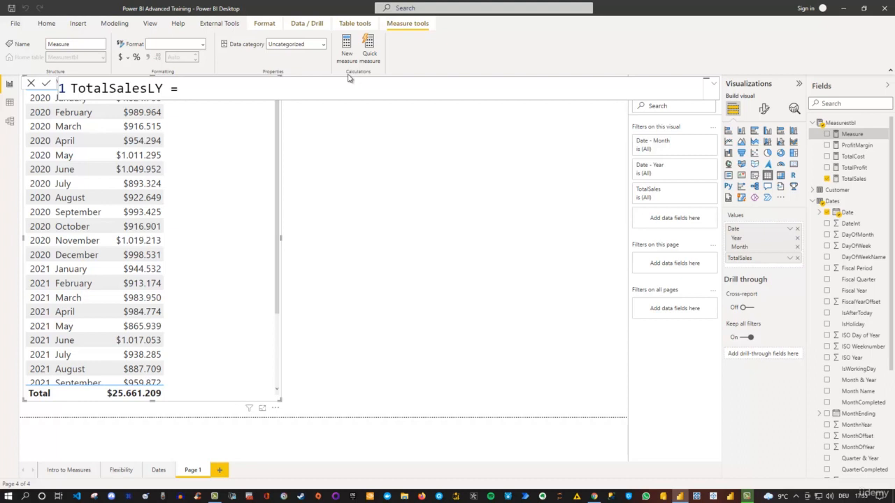
type("C")
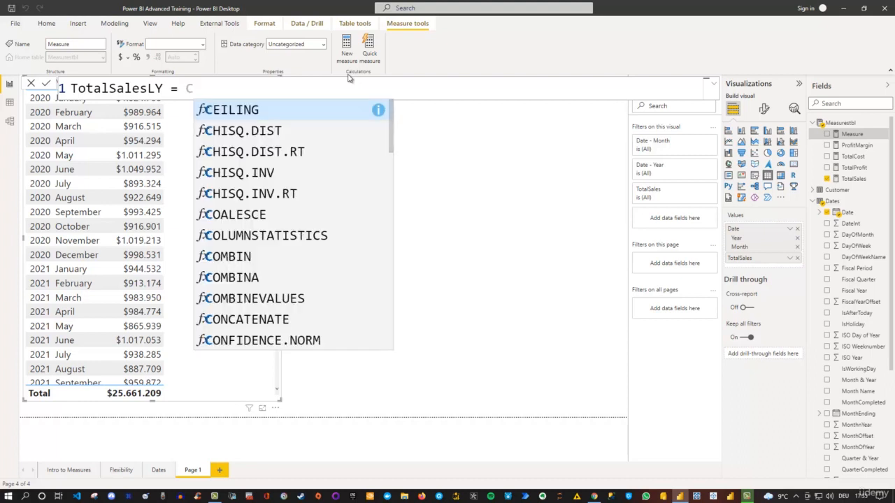
Step: Continue the formula to read TotalSalesLY = CALCULATE(
type("al")
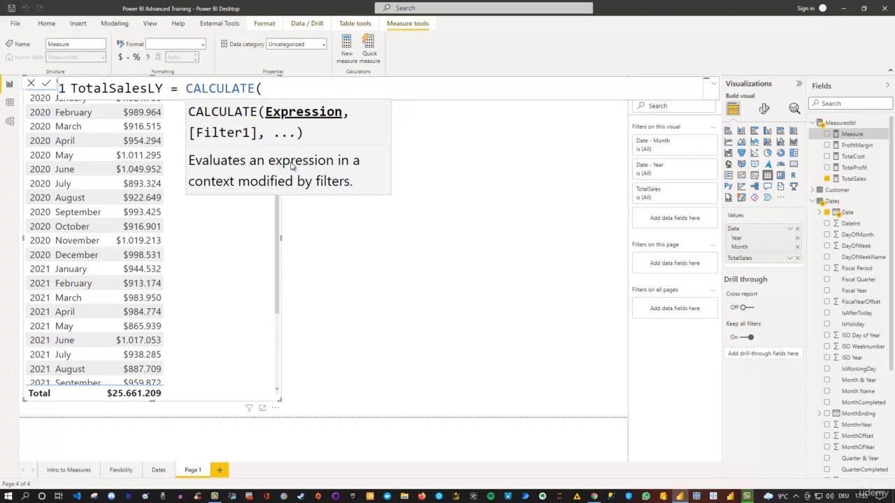
mouse_move(302, 168)
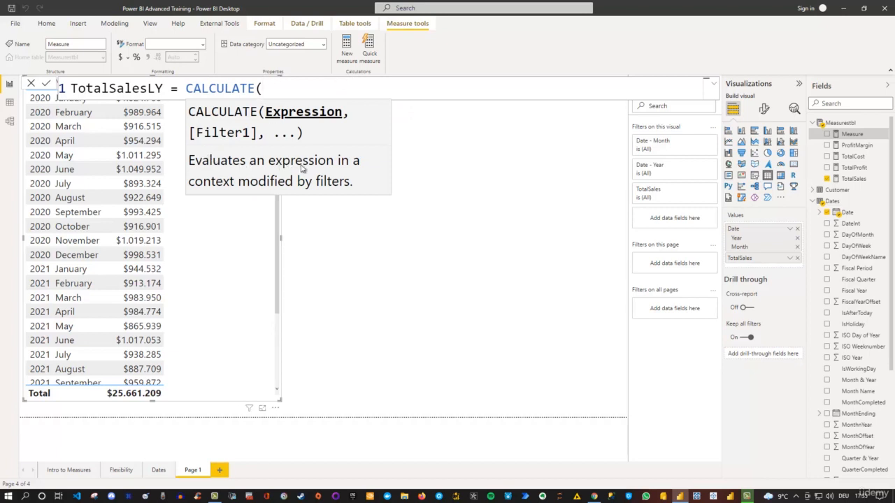
mouse_move(245, 164)
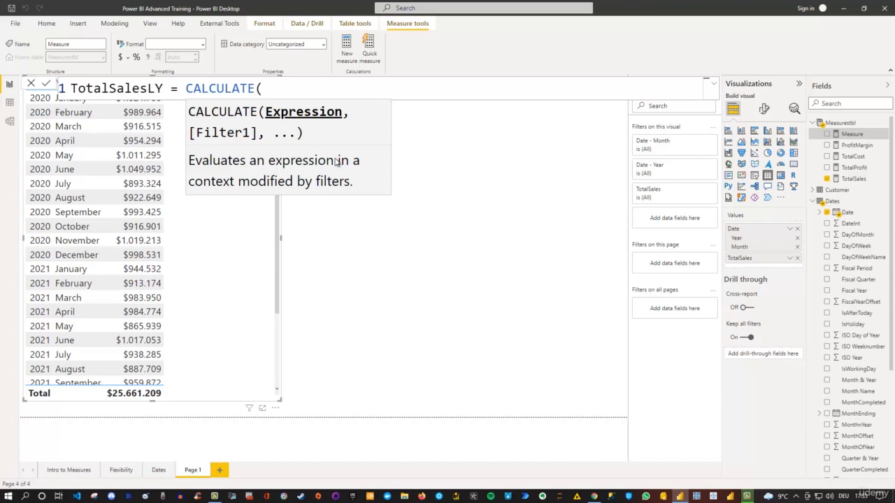
mouse_move(333, 185)
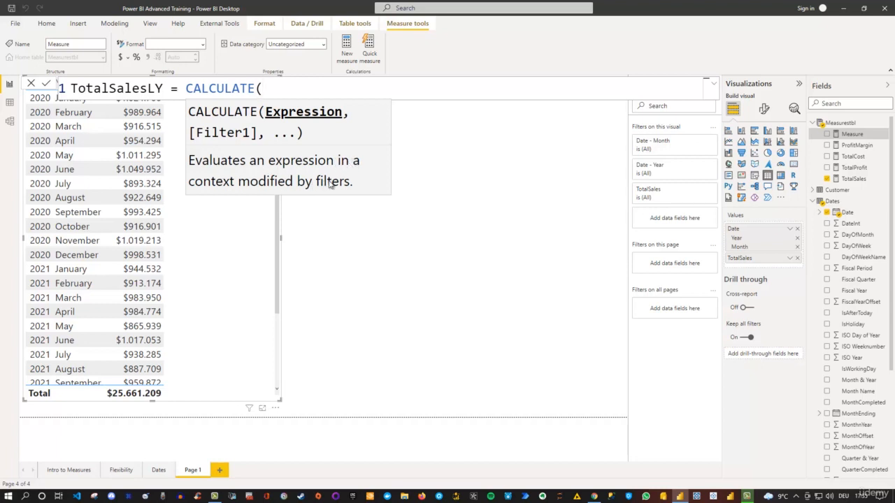
mouse_move(356, 165)
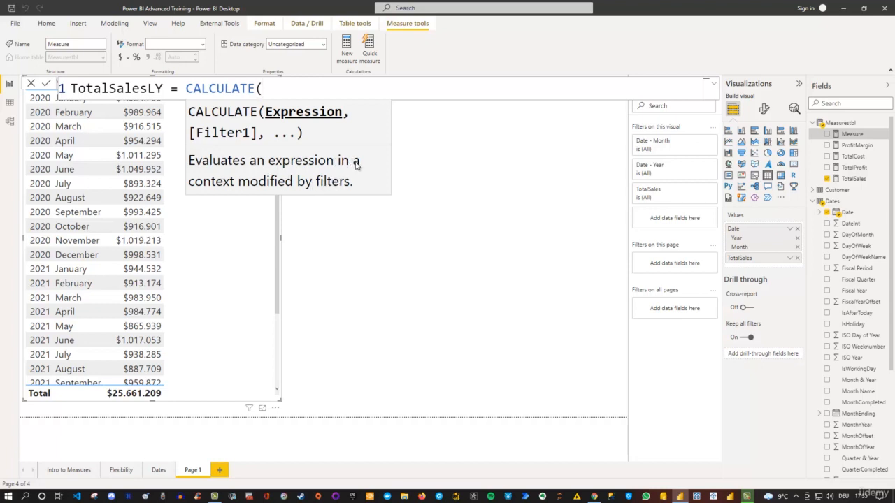
mouse_move(338, 184)
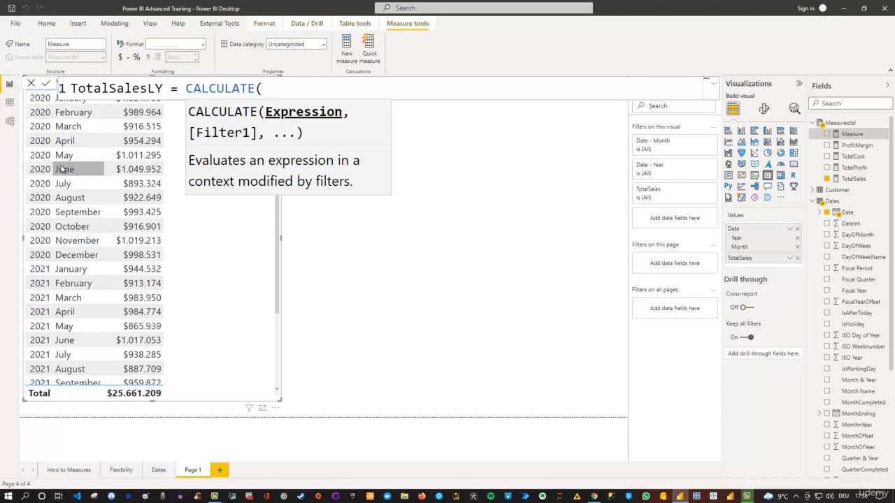
mouse_move(77, 240)
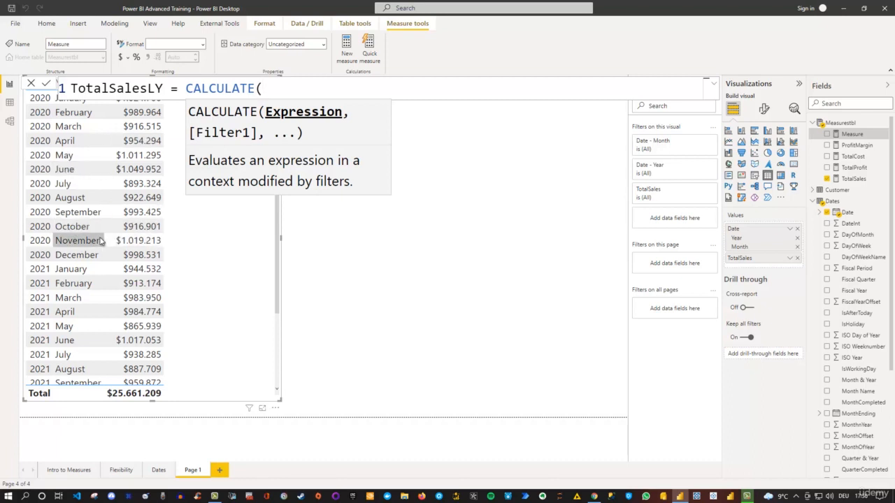
mouse_move(72, 225)
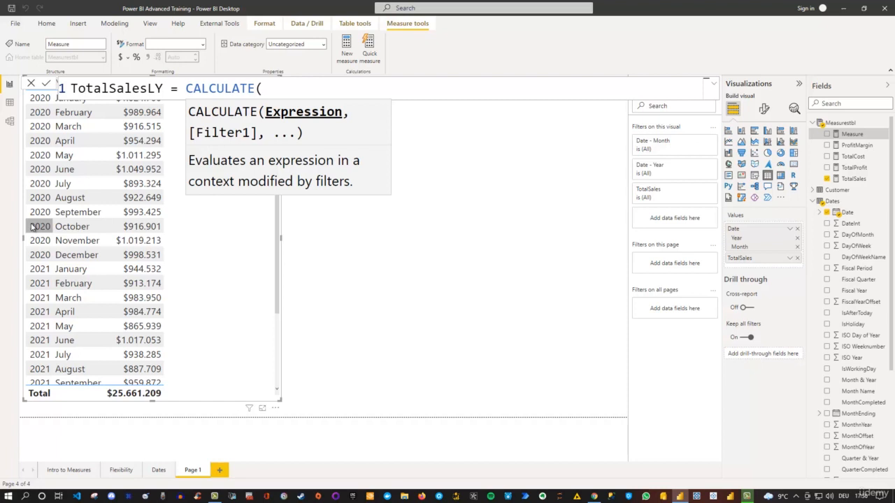
mouse_move(72, 226)
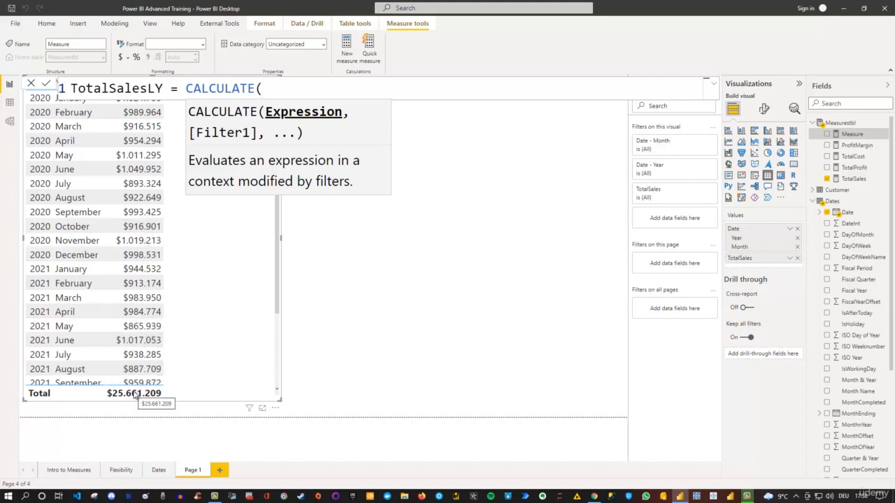
mouse_move(102, 220)
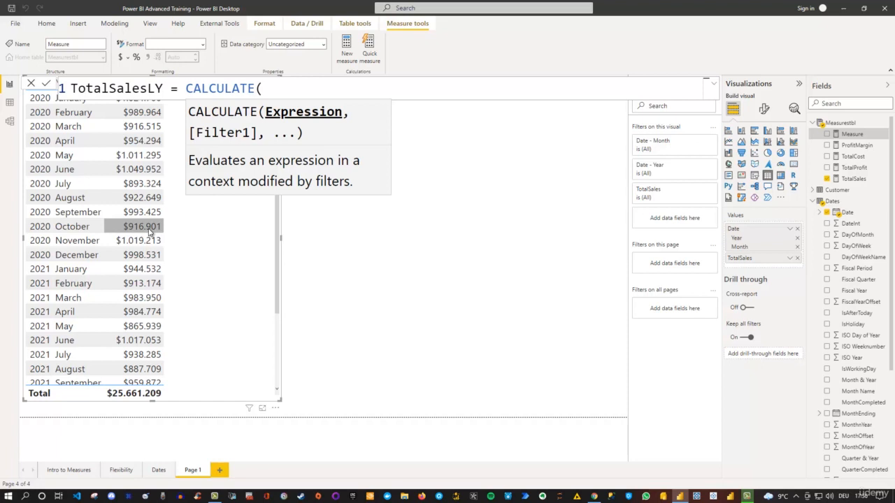
mouse_move(116, 231)
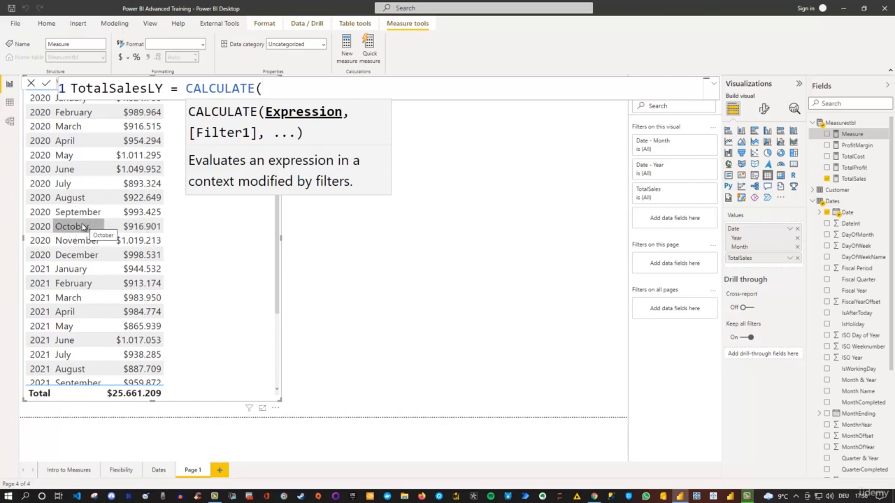
mouse_move(142, 311)
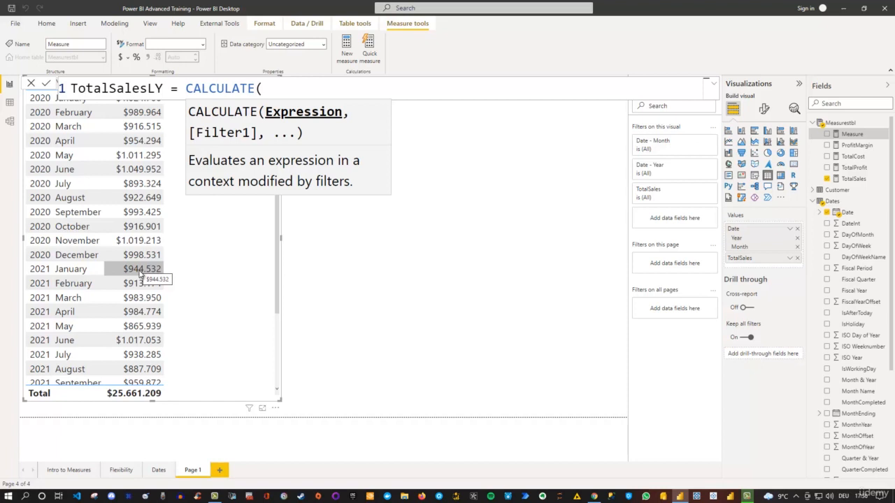
mouse_move(73, 273)
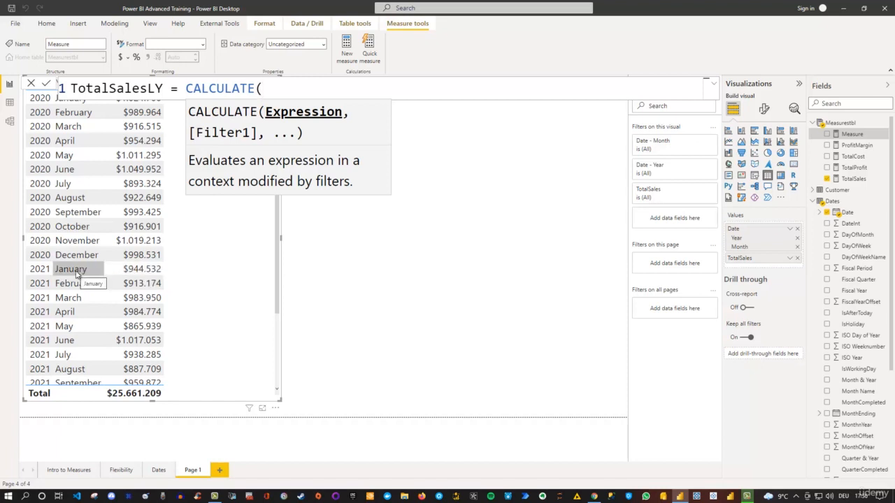
mouse_move(180, 274)
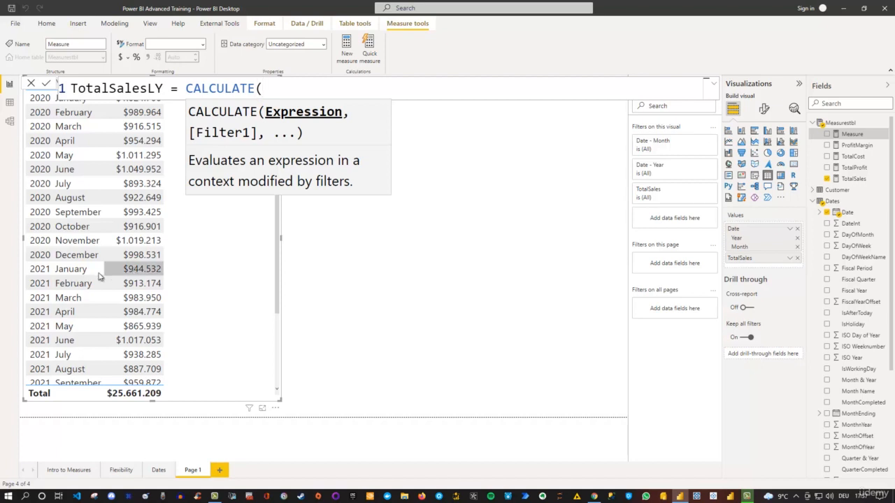
mouse_move(179, 275)
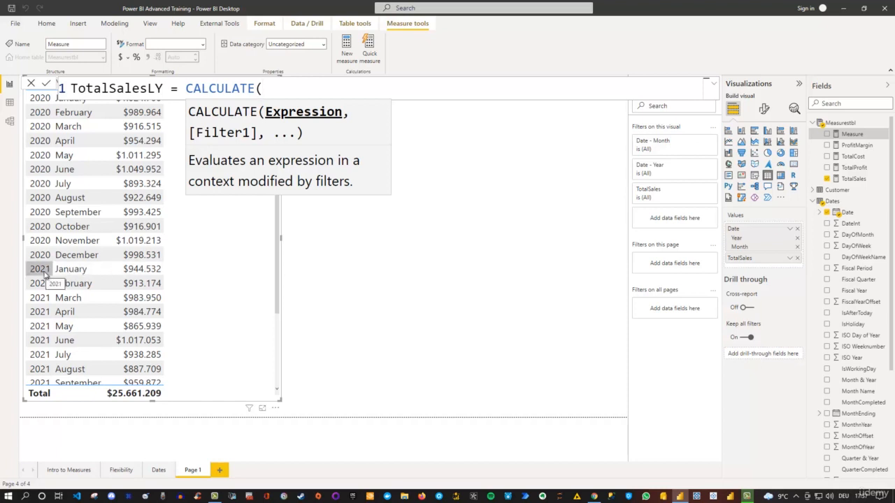
mouse_move(71, 273)
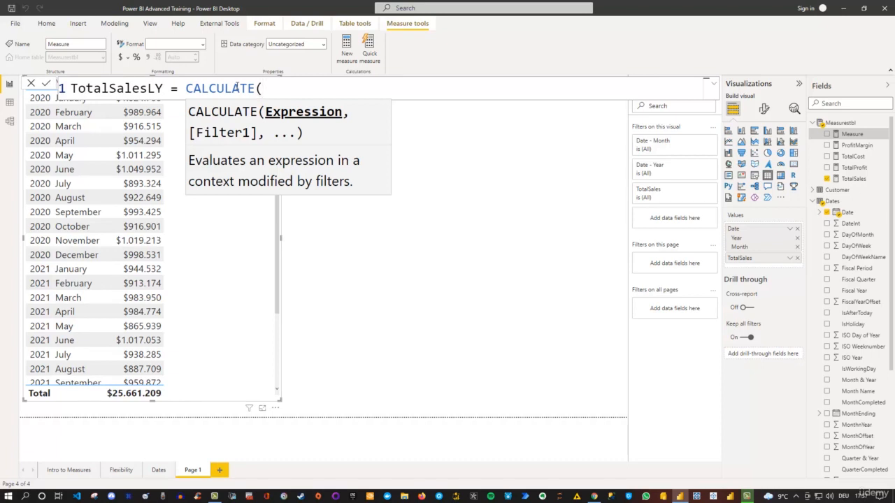
Step: Insert Measurestbl[TotalSales] as CALCULATE's expression, followed by a comma
type("T")
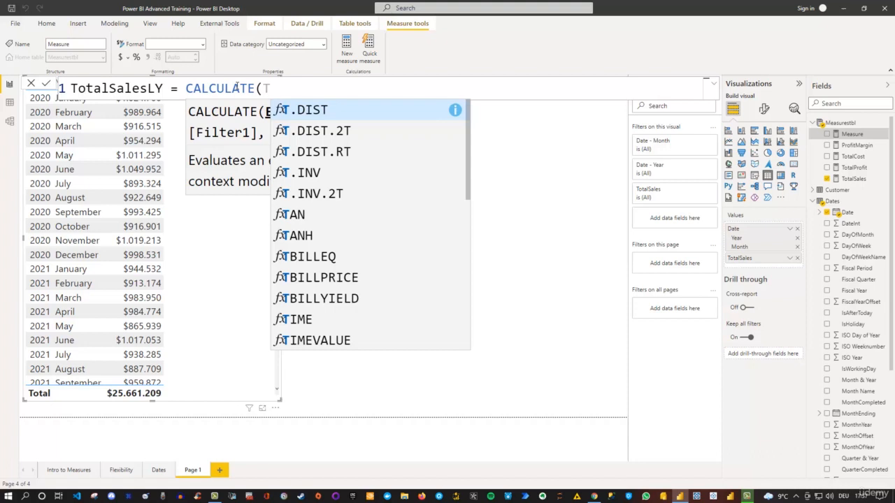
type("Totals")
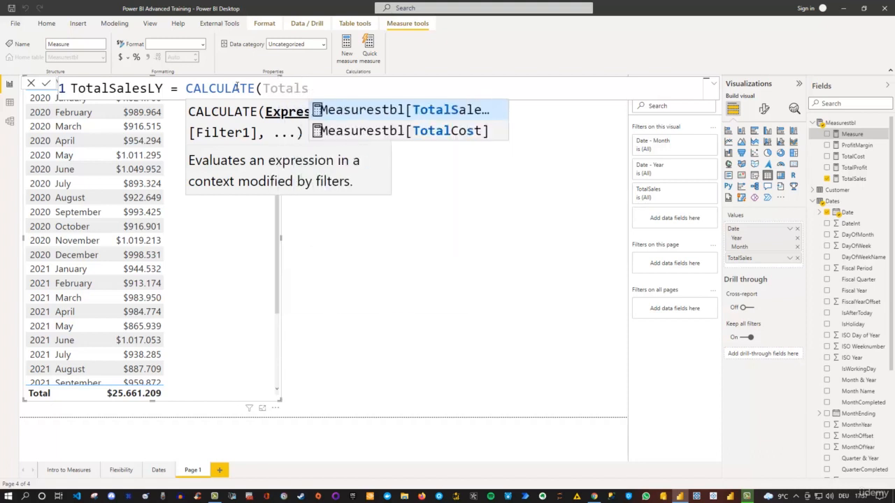
left_click(404, 109)
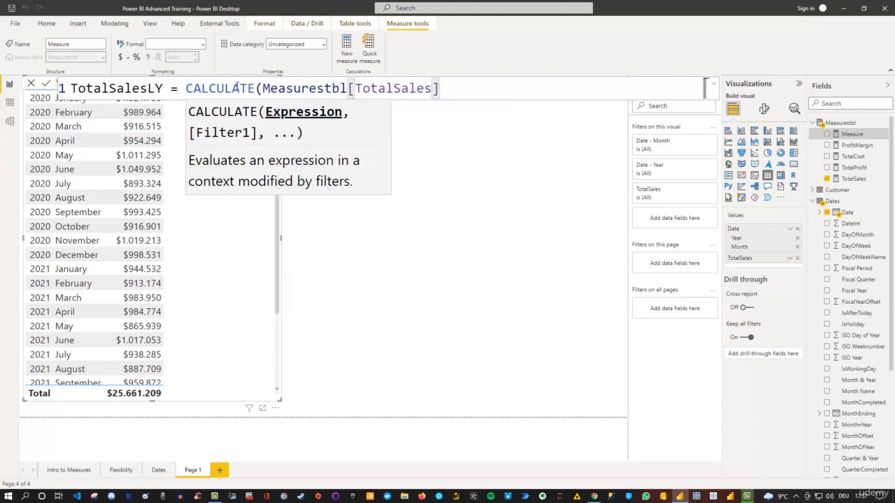
type(",")
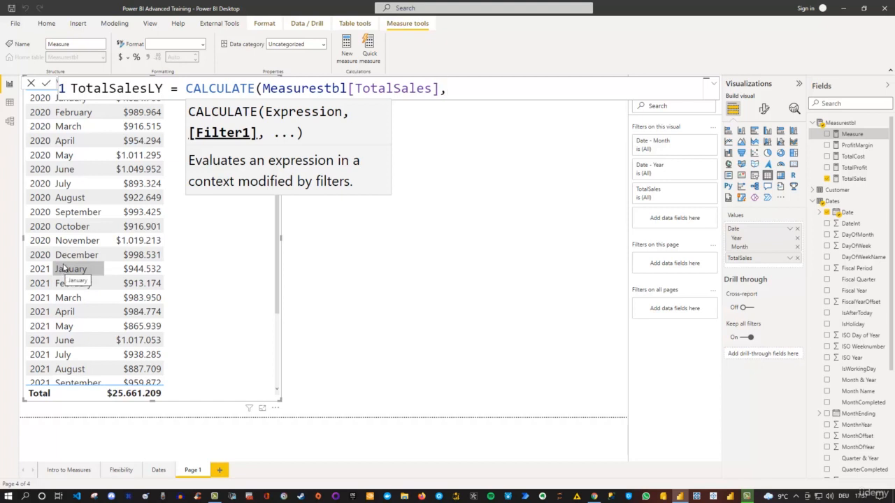
mouse_move(40, 273)
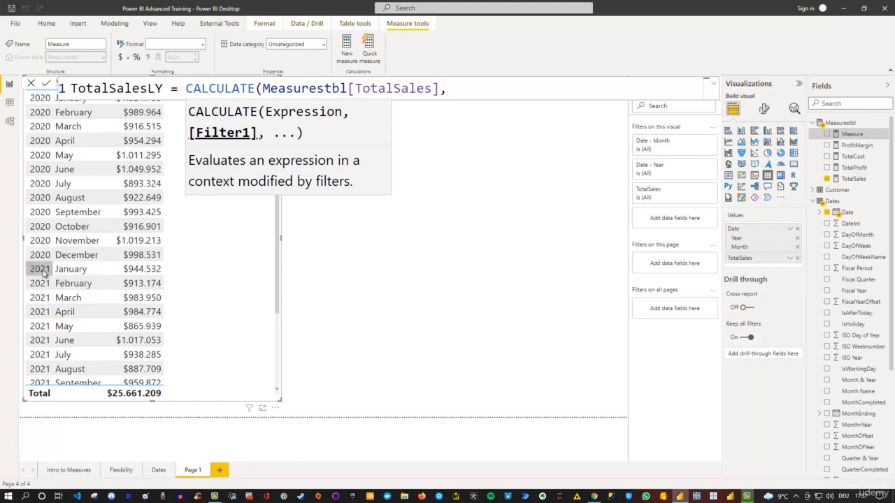
mouse_move(70, 269)
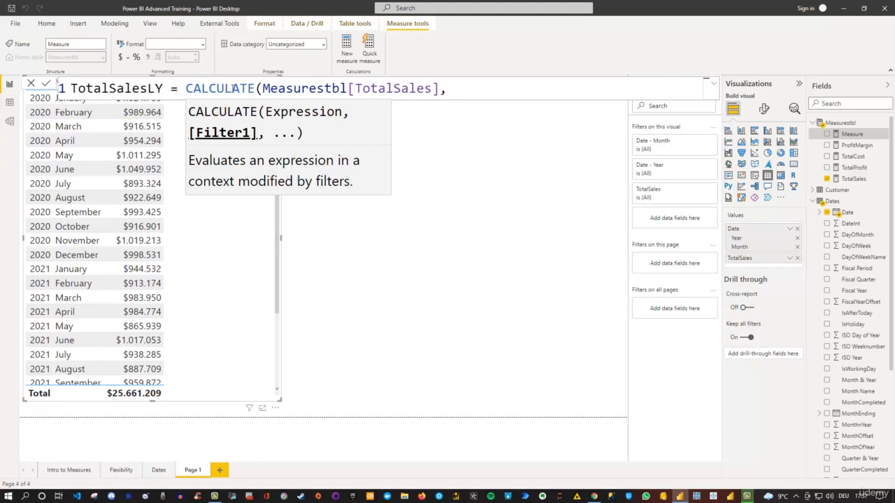
mouse_move(70, 268)
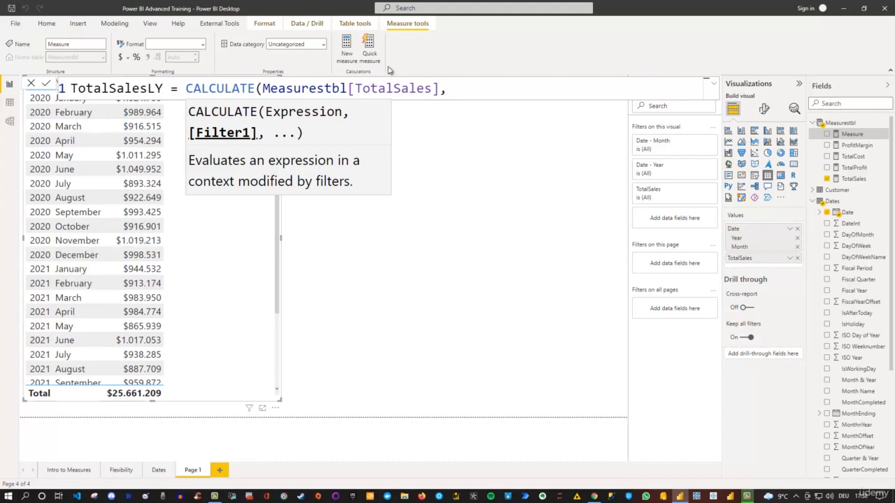
Step: Add SAMEPERIODLASTYEAR(Dates[Date]) as the filter and close both parentheses
type("Samp")
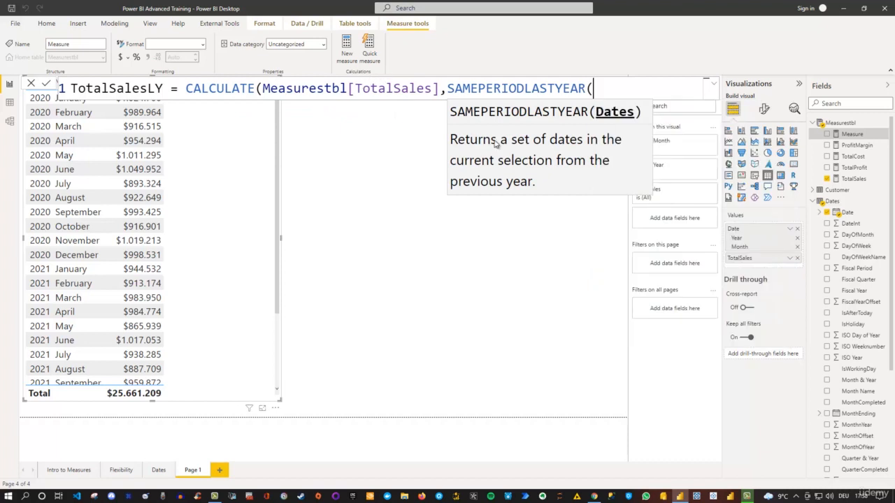
mouse_move(527, 166)
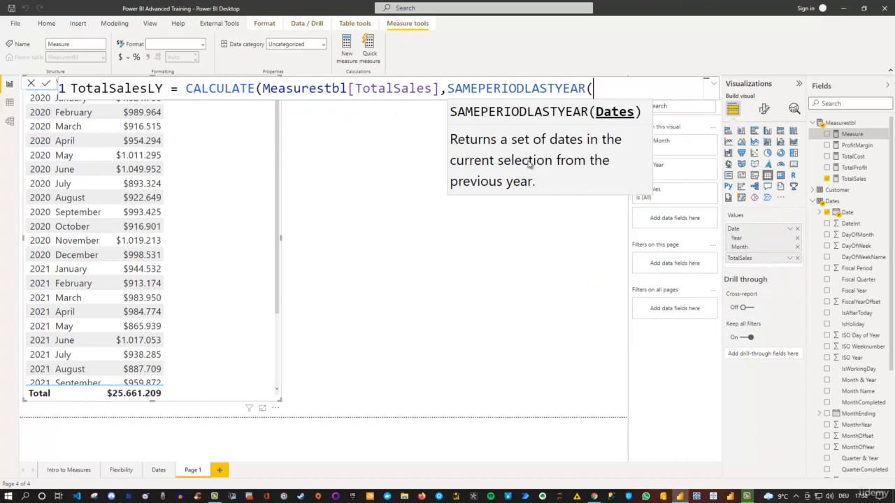
mouse_move(509, 194)
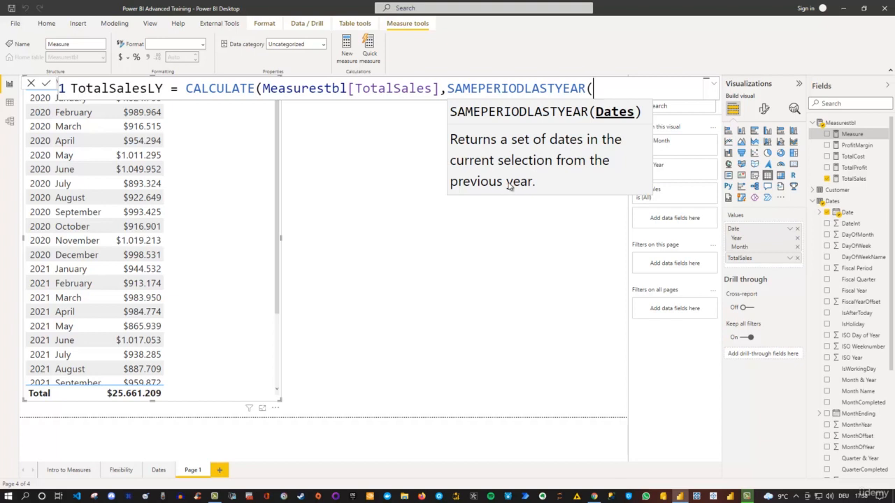
mouse_move(546, 147)
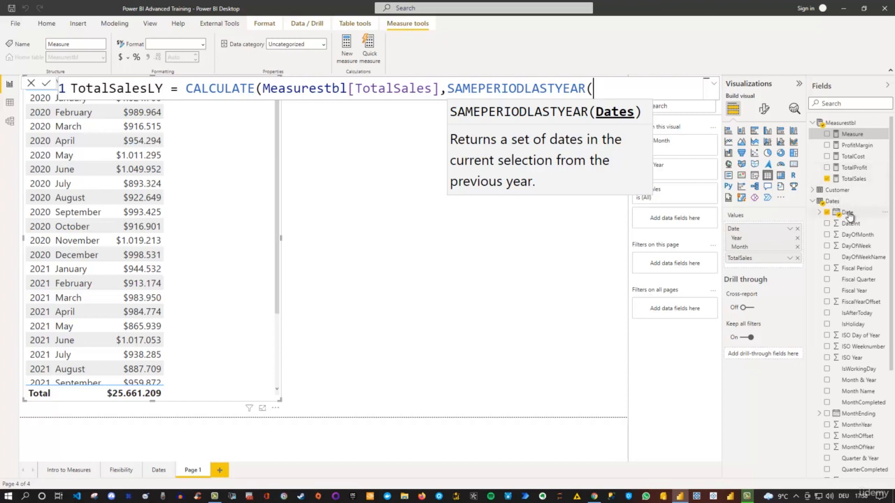
type("date")
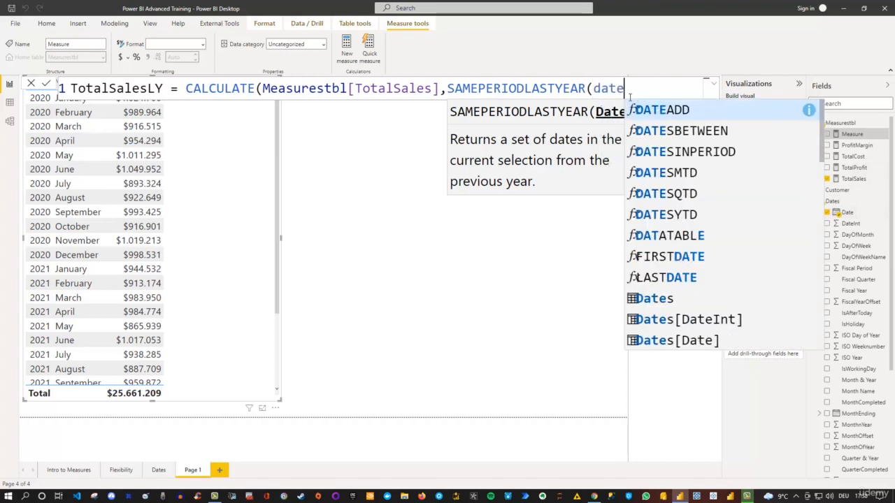
mouse_move(655, 298)
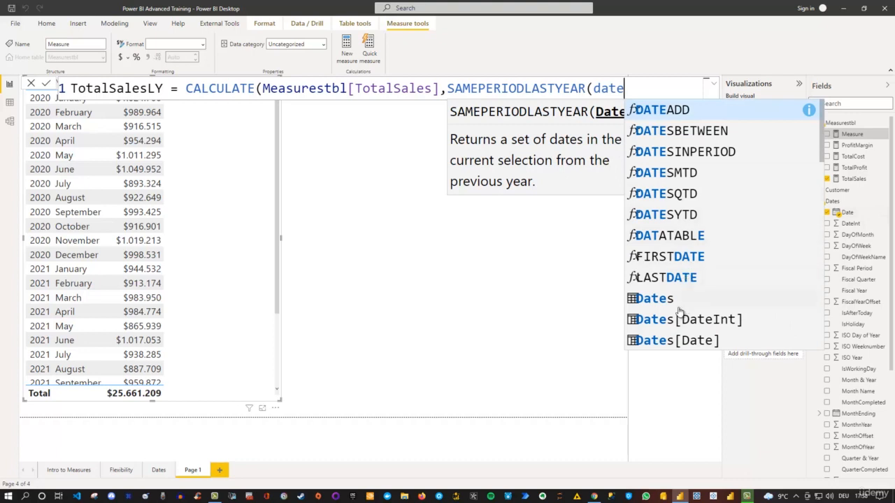
left_click(676, 340)
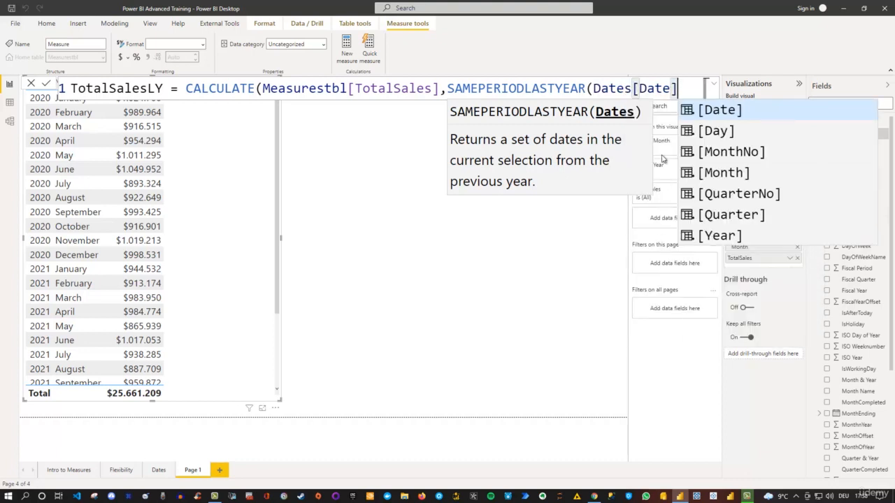
type("))")
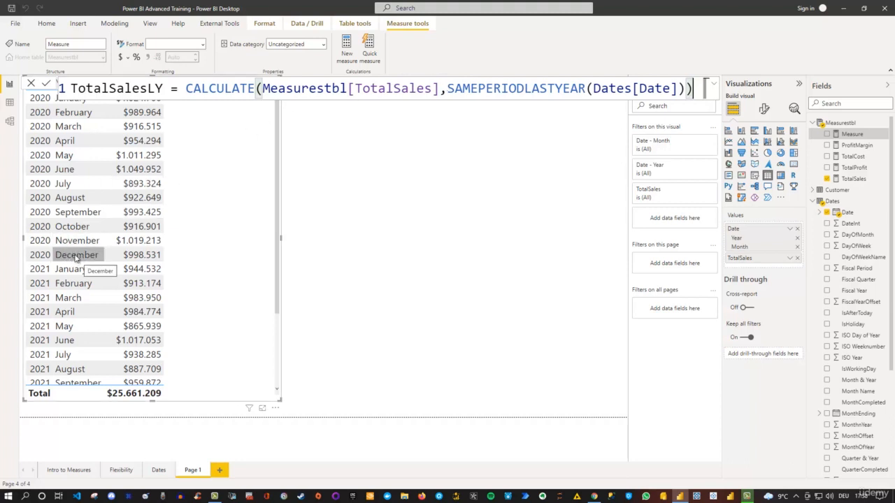
mouse_move(70, 269)
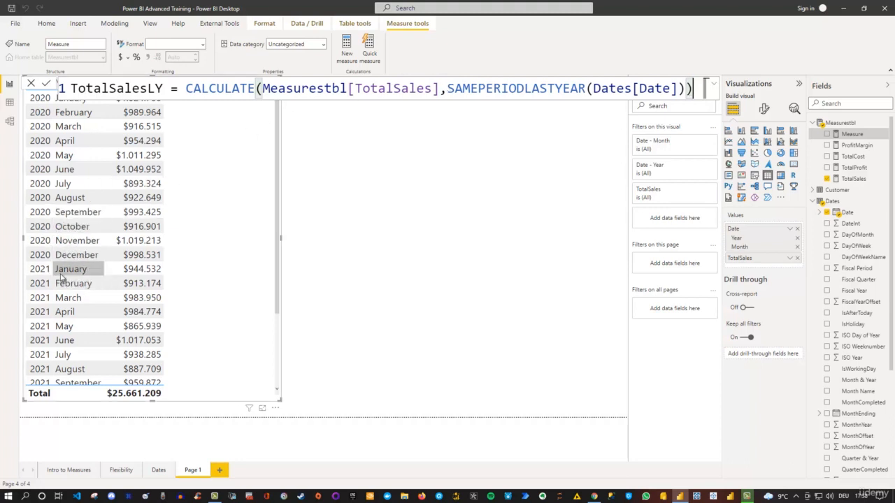
mouse_move(70, 283)
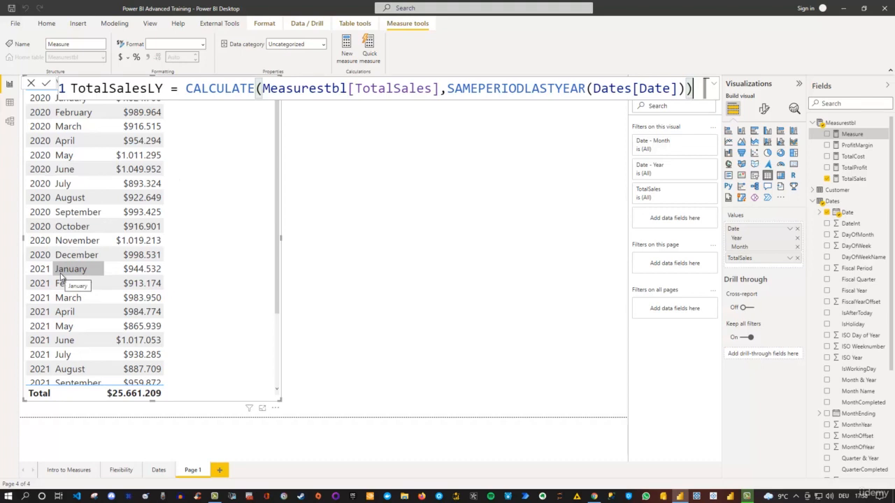
mouse_move(61, 276)
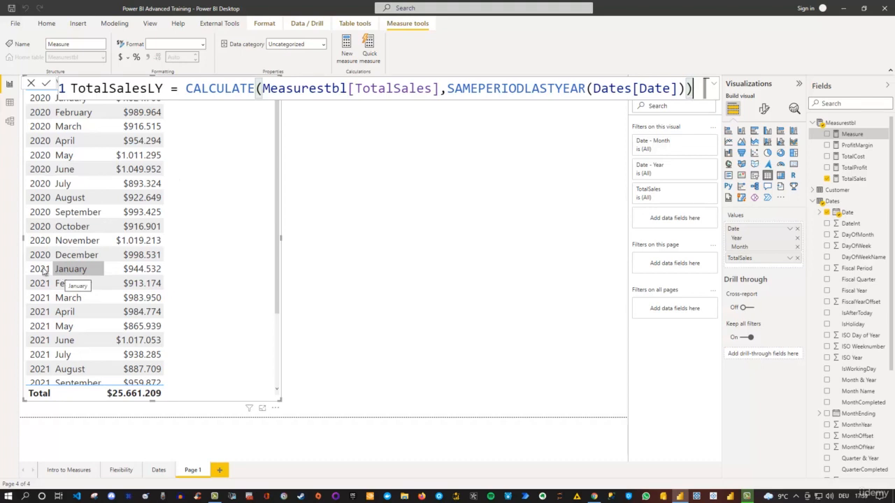
mouse_move(44, 273)
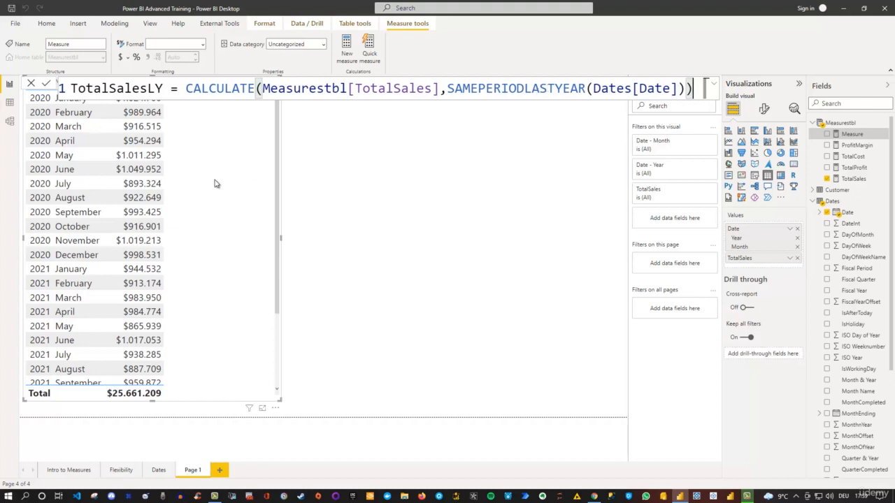
mouse_move(713, 35)
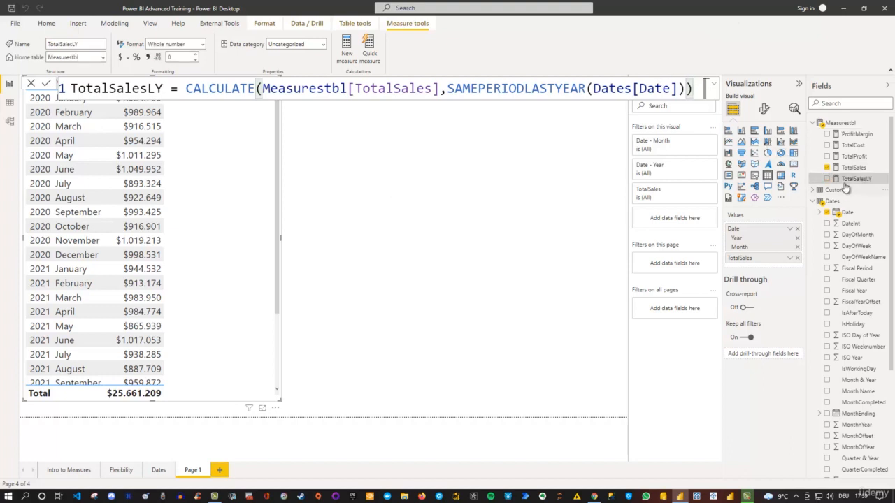
mouse_move(857, 178)
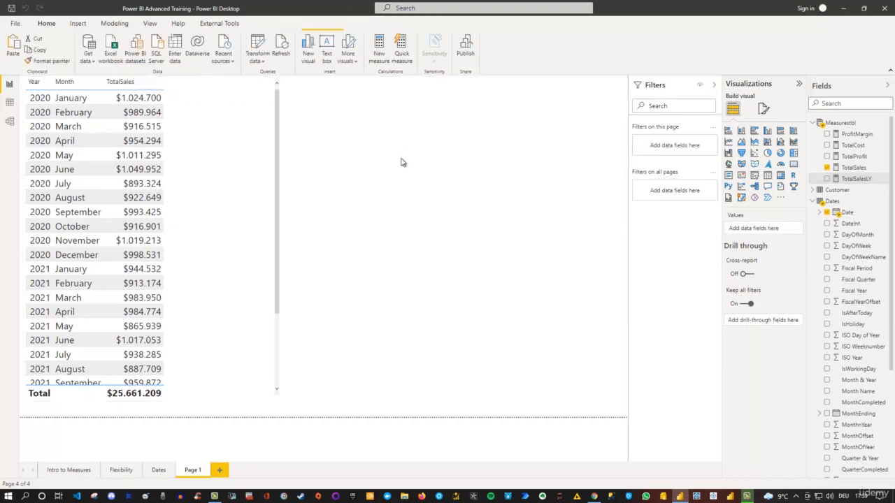
left_click(138, 154)
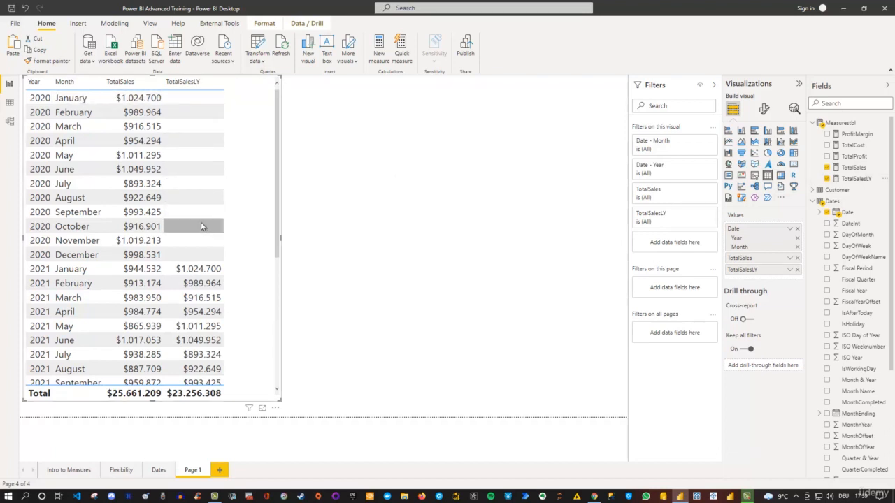
mouse_move(191, 224)
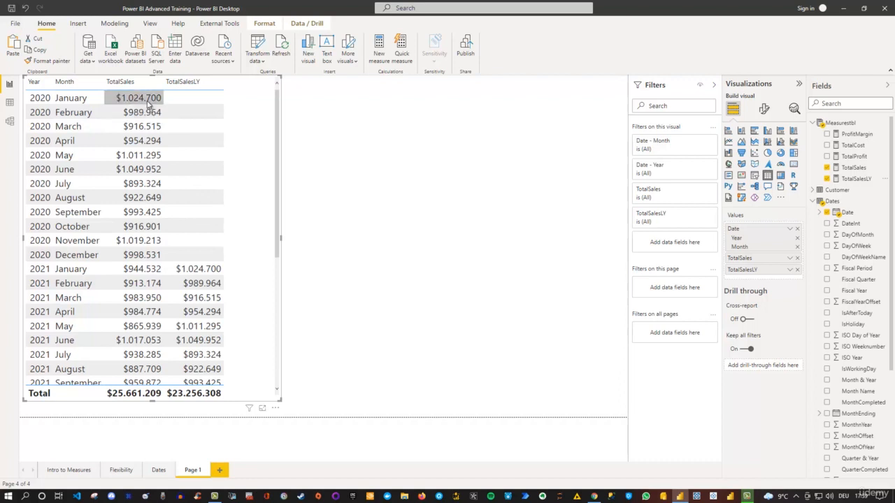
mouse_move(143, 101)
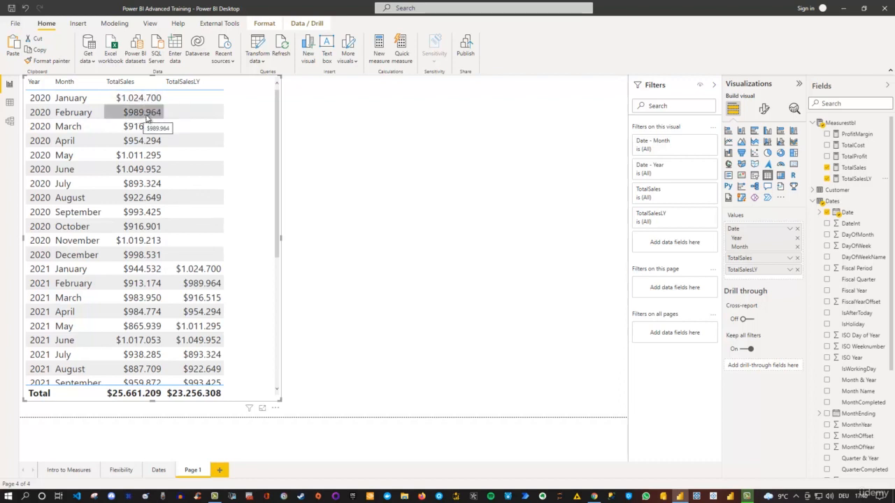
mouse_move(202, 283)
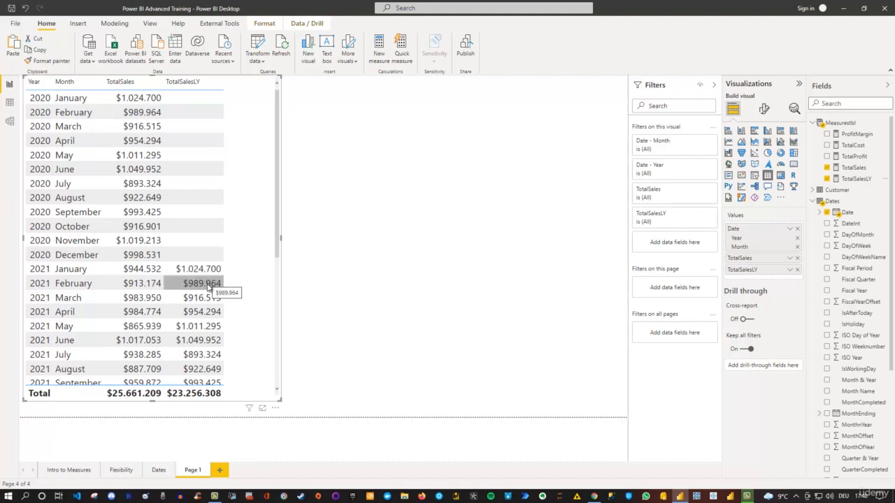
mouse_move(198, 326)
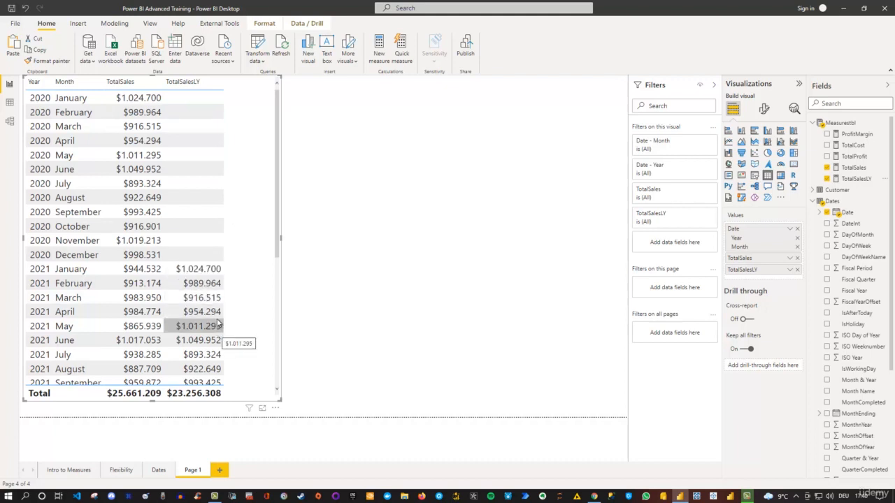
mouse_move(203, 297)
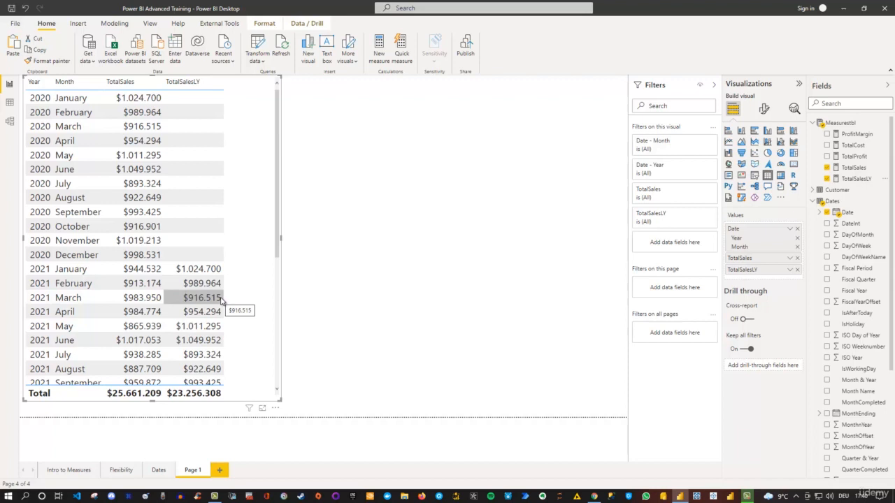
mouse_move(857, 185)
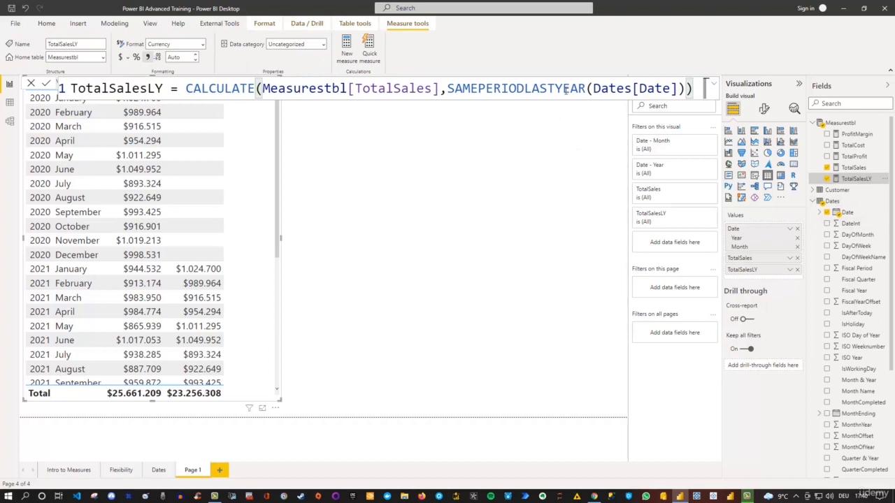
mouse_move(68, 297)
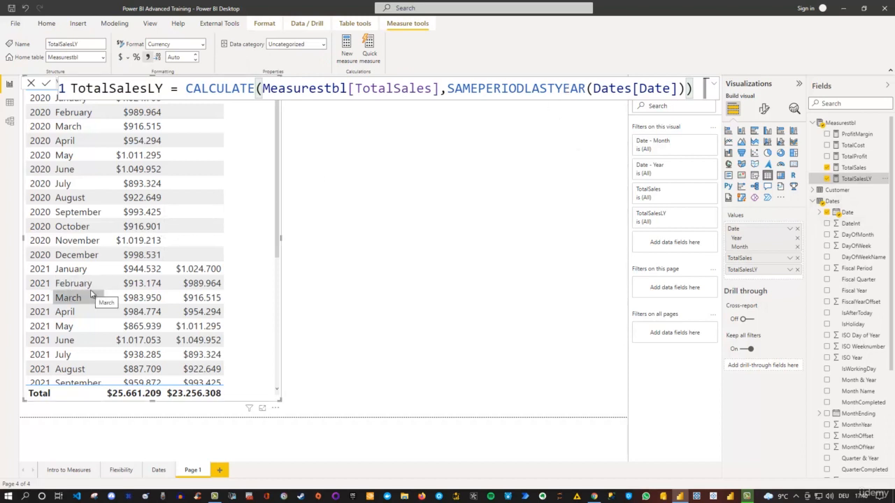
mouse_move(198, 268)
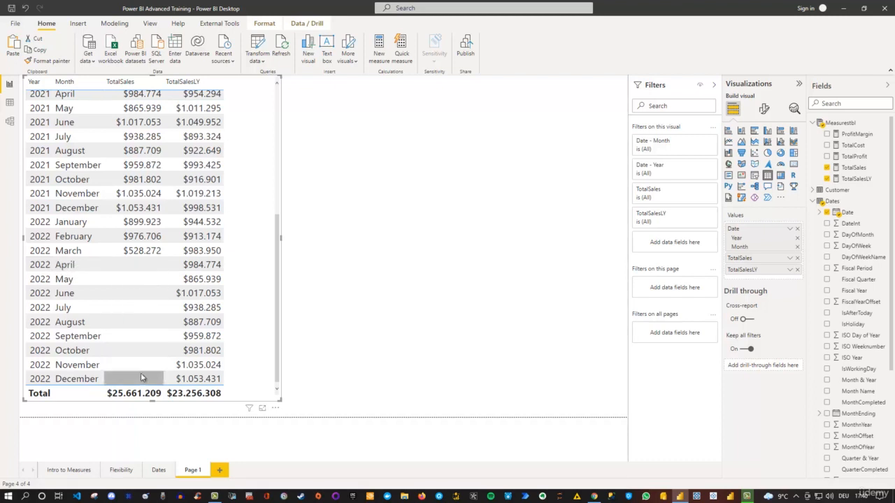
mouse_move(202, 264)
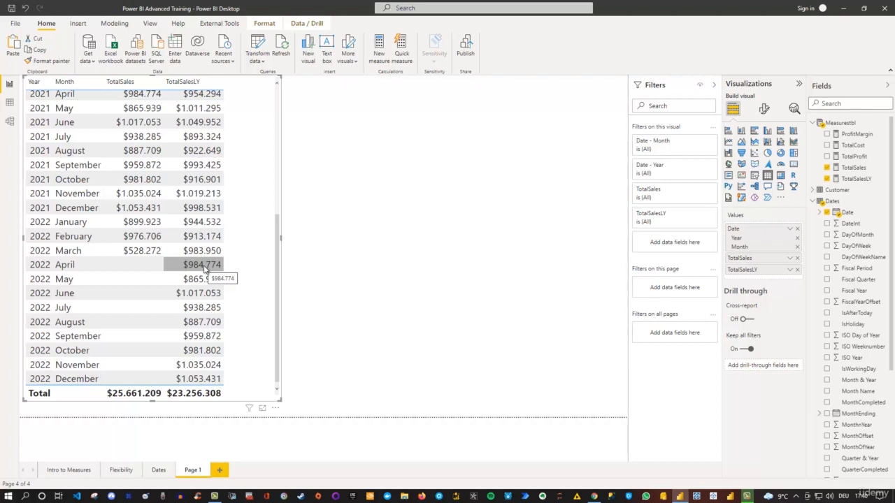
mouse_move(171, 203)
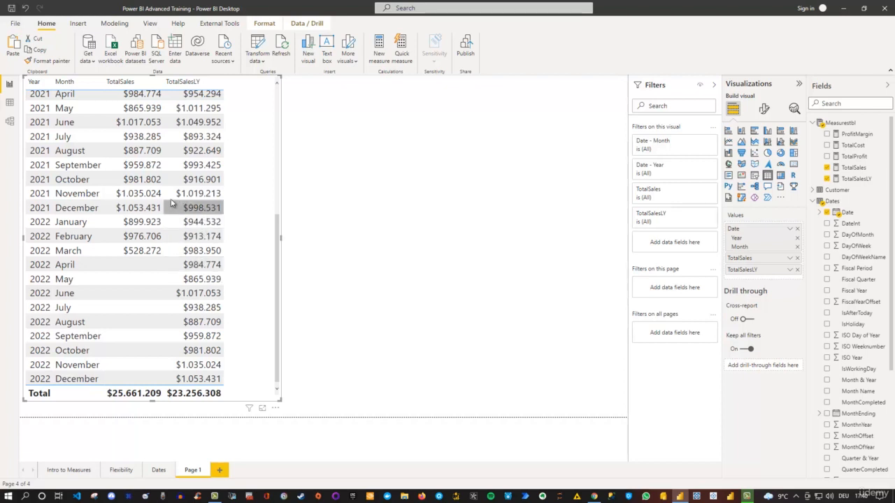
Step: Scroll up through the Page 1 table to review the monthly TotalSalesLY values
scroll("up", 3)
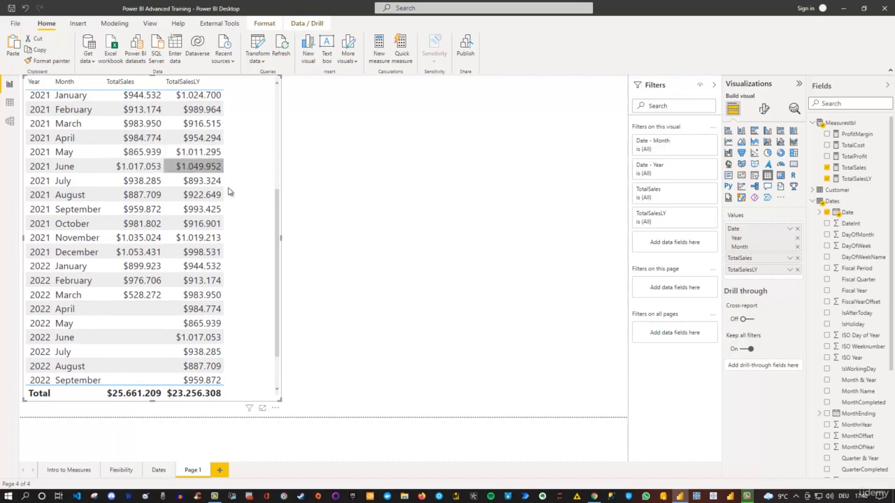
scroll("up", 3)
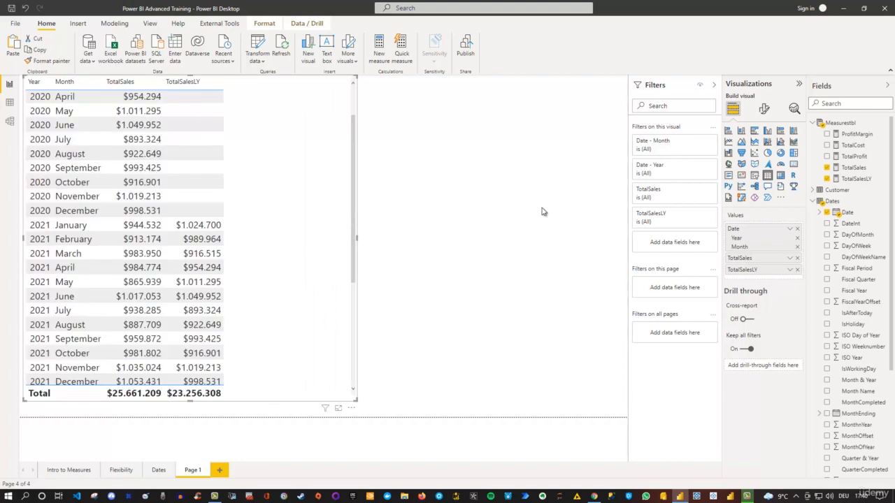
Step: Create a SalesDifference measure in Measurestbl as TotalSales minus TotalSalesLY
right_click(841, 122)
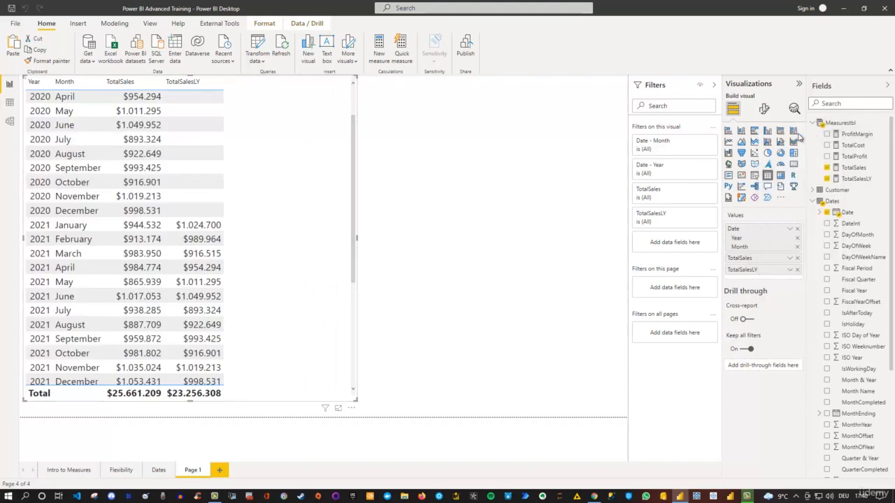
left_click(379, 48)
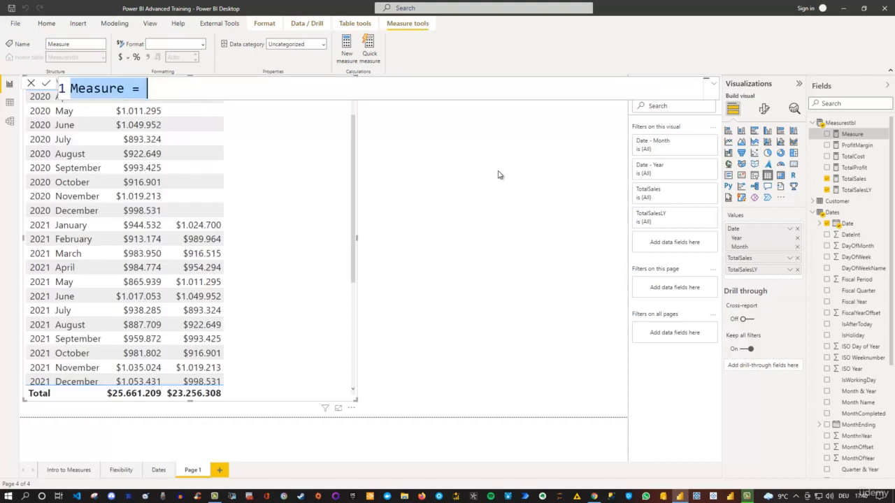
type("SalesDifferenc")
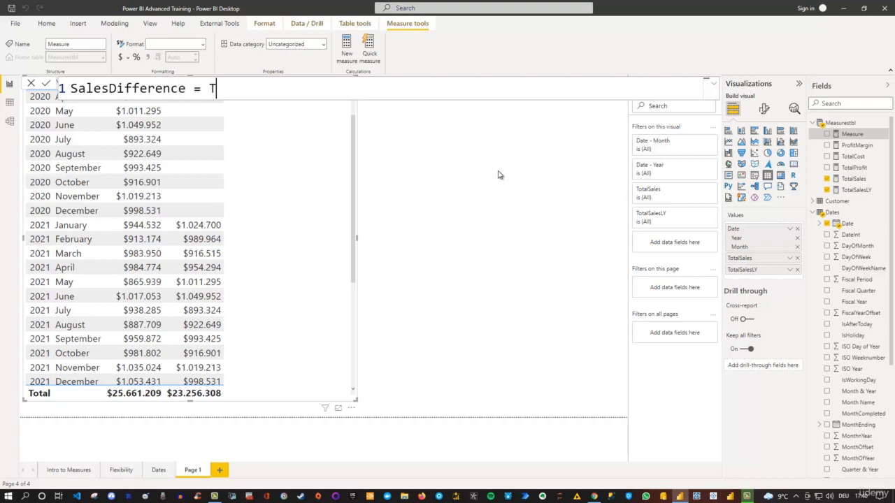
type("otals")
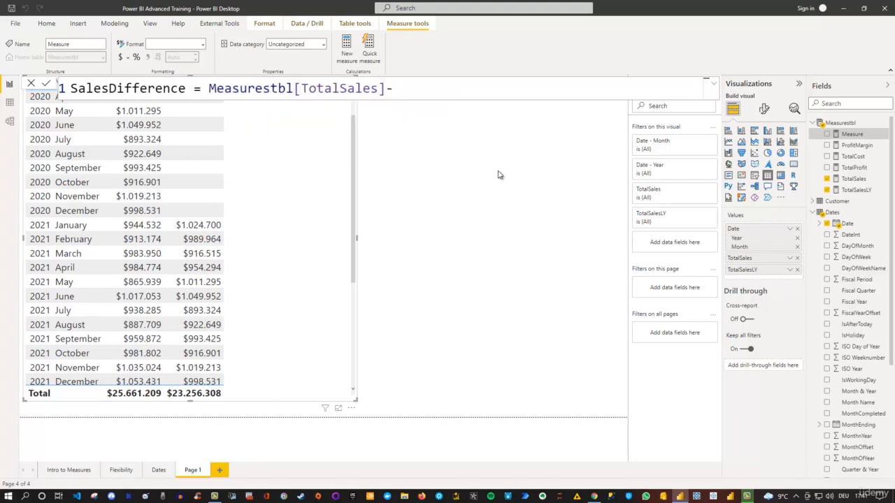
type("-Totals")
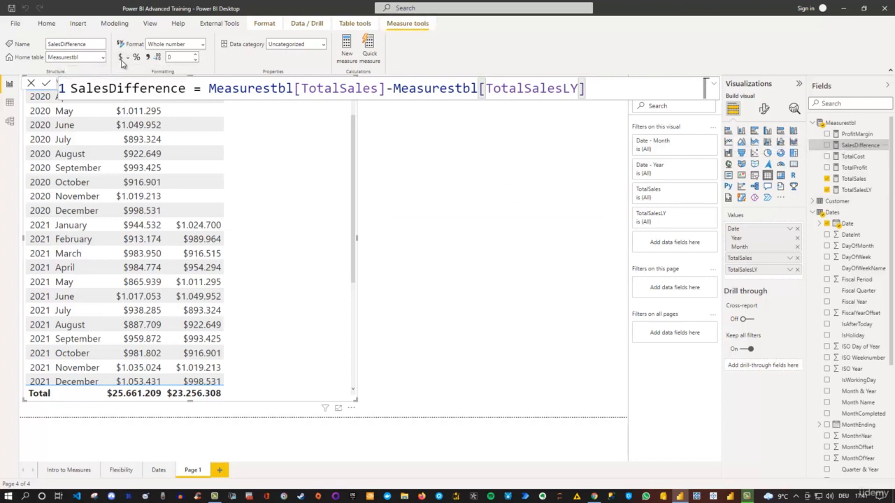
Step: Format SalesDifference as currency and show it as a table column totalling $2,404,901
left_click(175, 44)
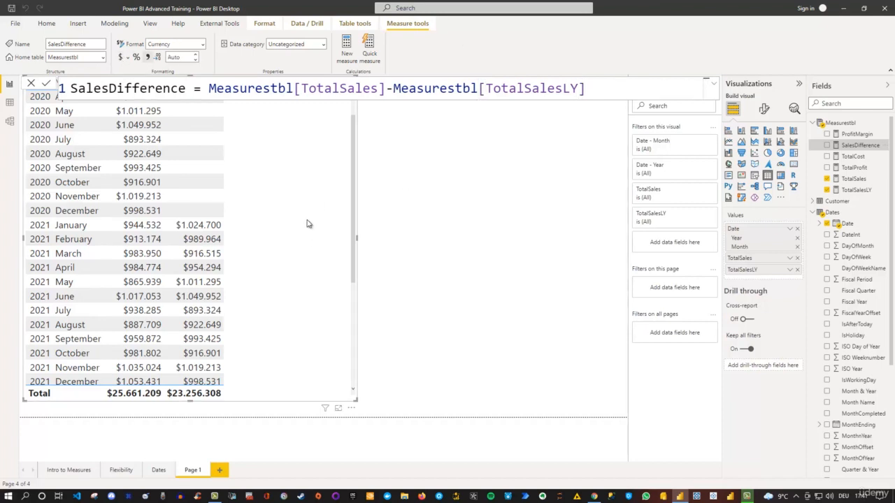
mouse_move(847, 145)
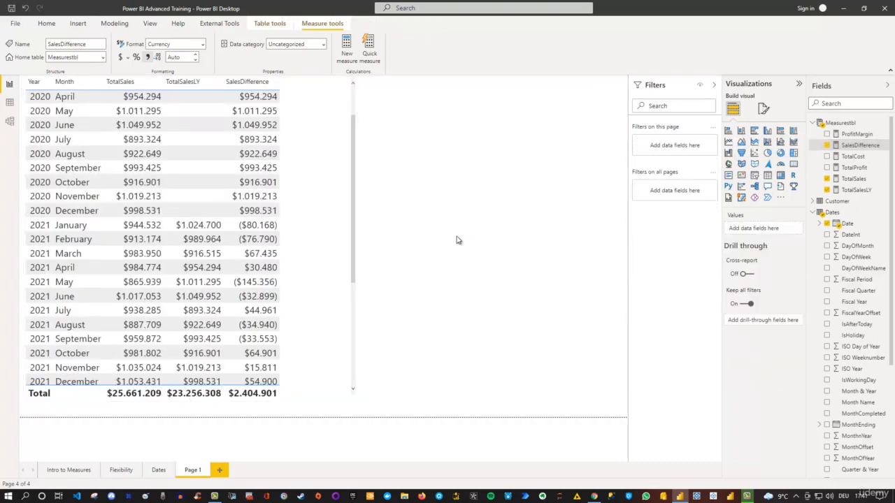
left_click(46, 23)
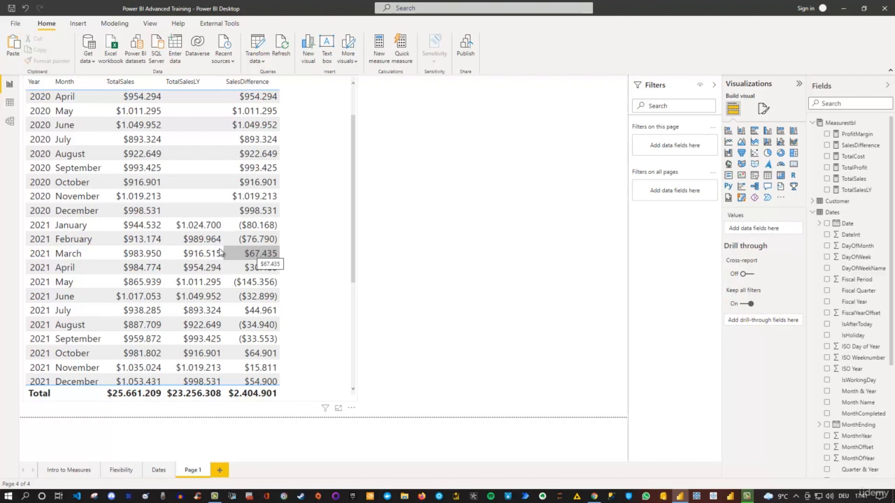
mouse_move(182, 259)
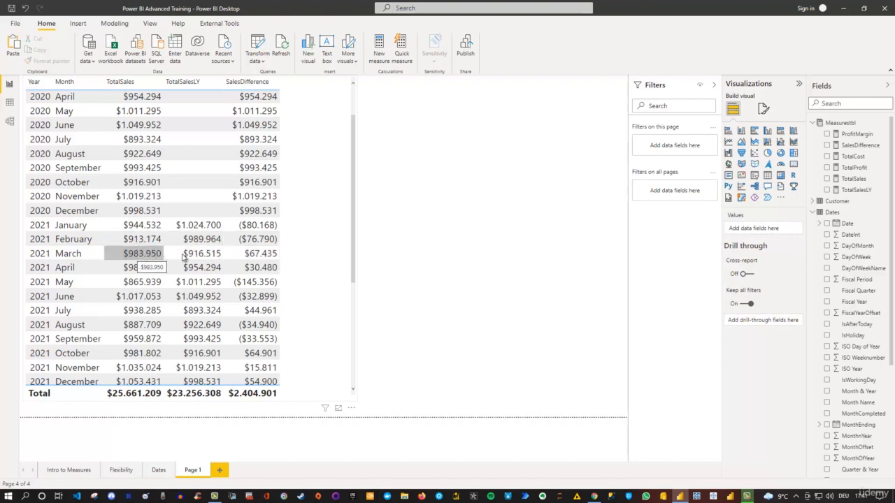